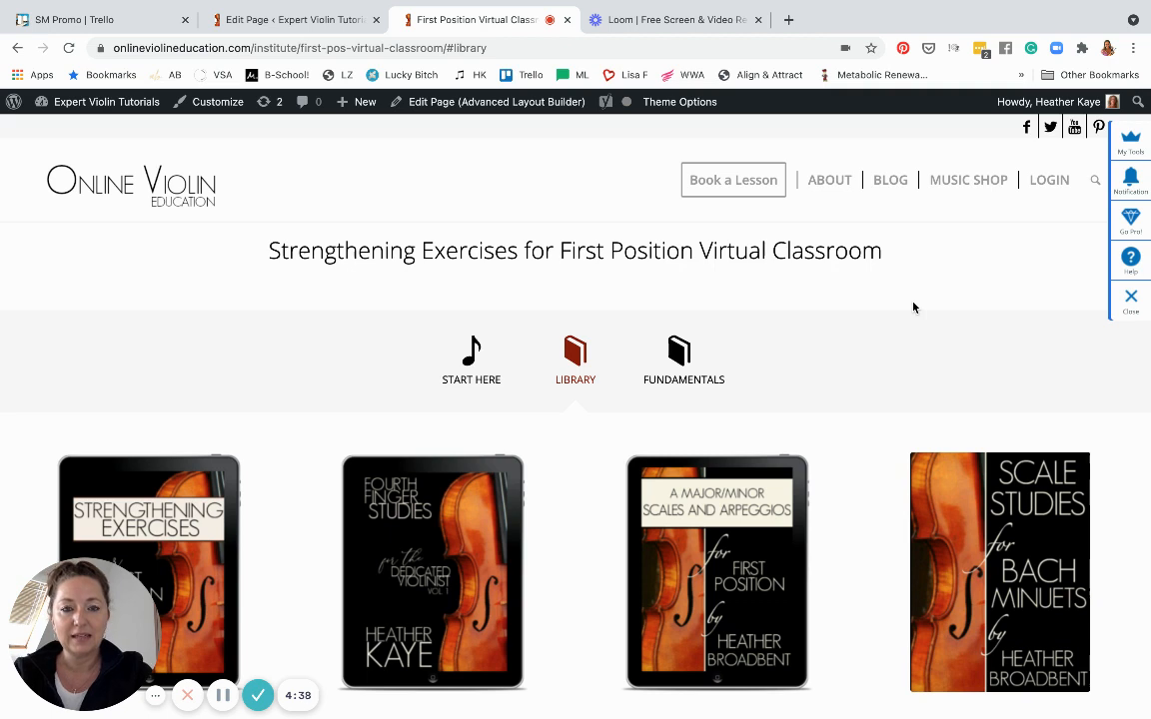
mouse_move(456, 389)
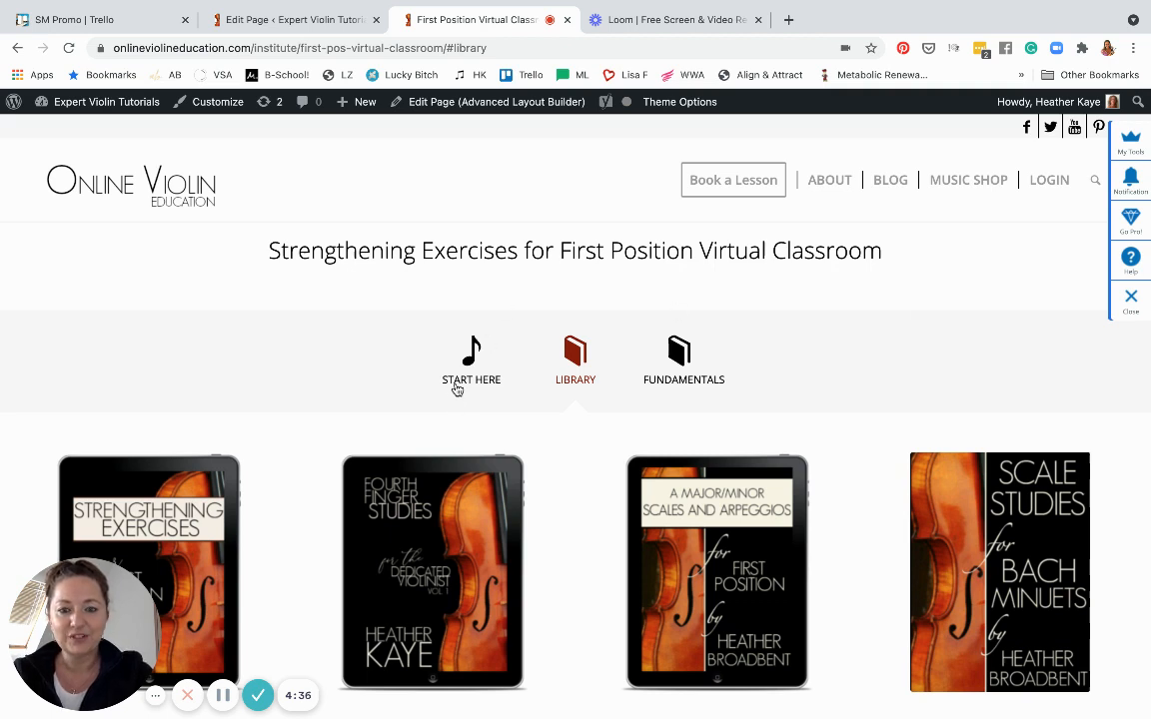
Step: Show the Start Here section with its intro videos and course checklist
left_click(472, 359)
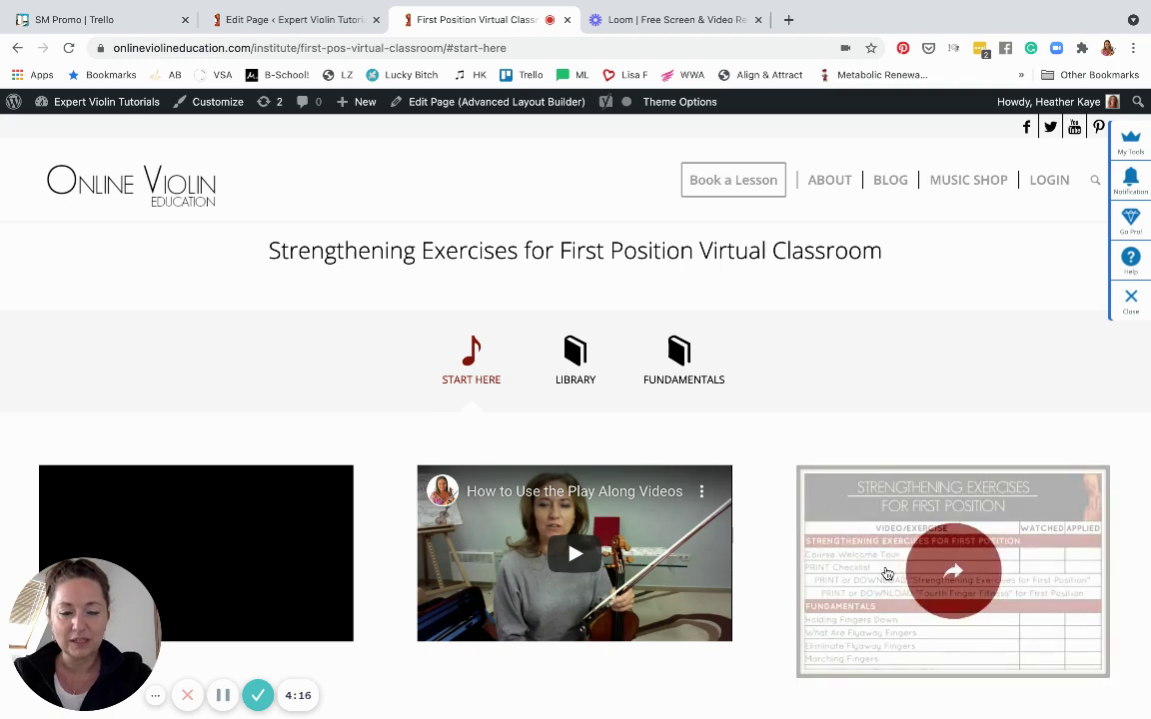
Step: View the three-page Strengthening Exercises checklist PDF through Finger Pattern 6 and return to its top
left_click(953, 571)
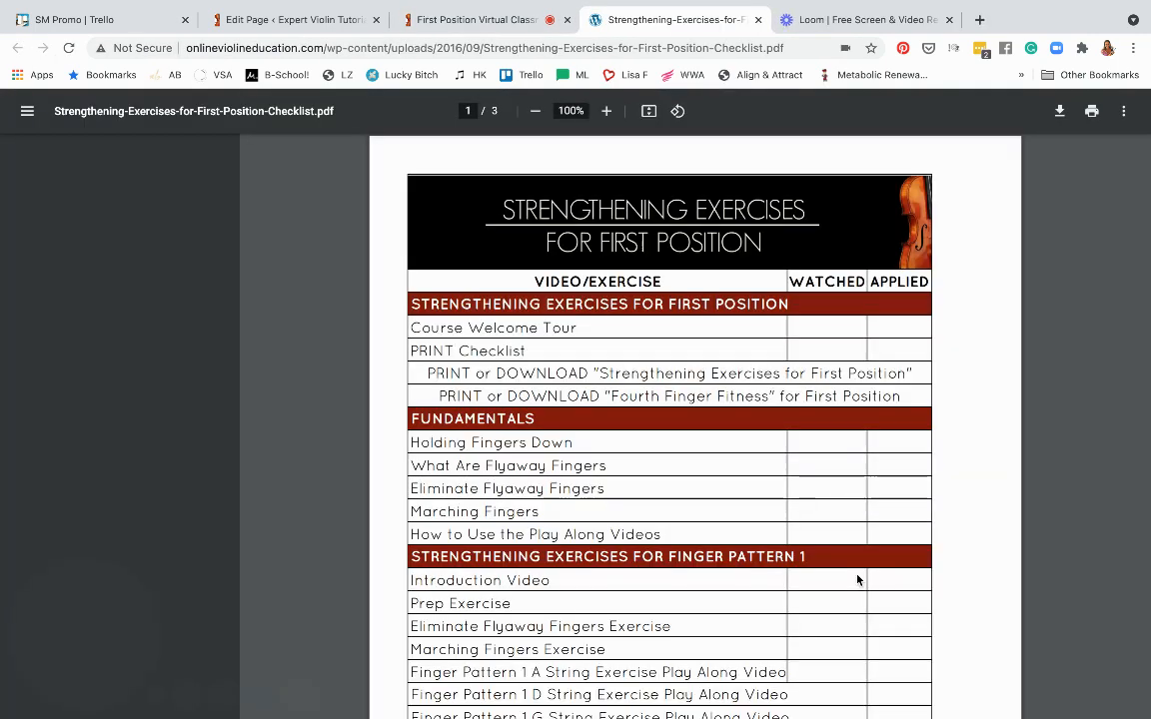
scroll("down", 3)
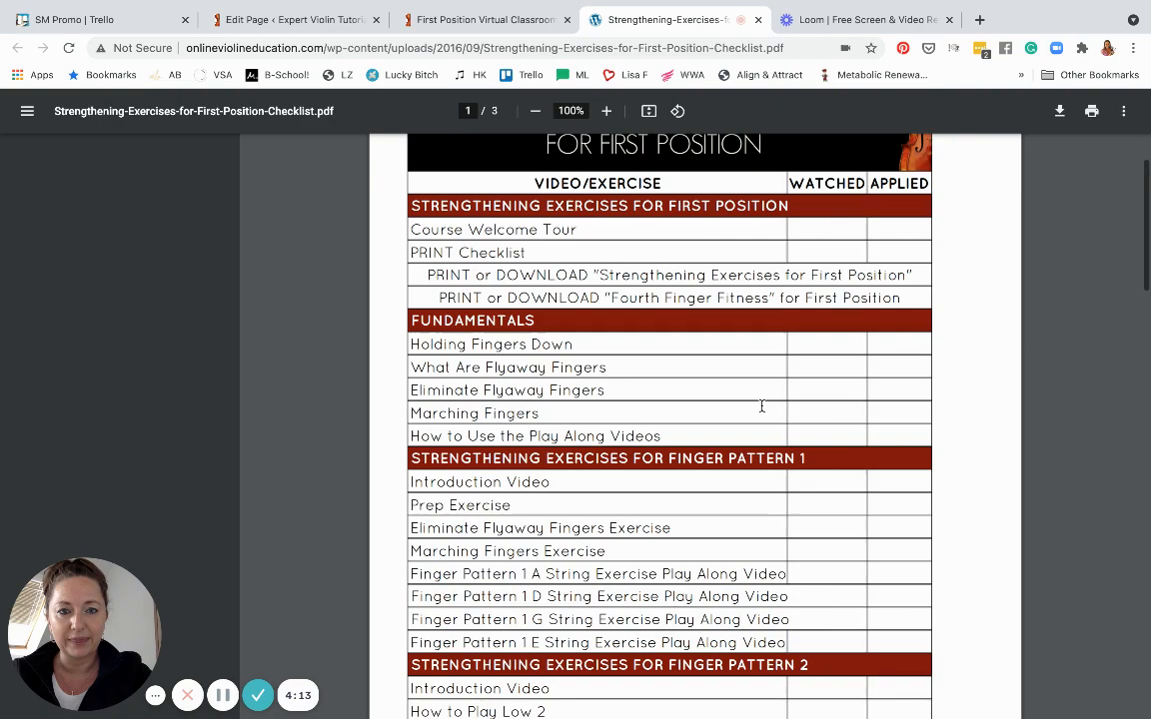
scroll("down", 3)
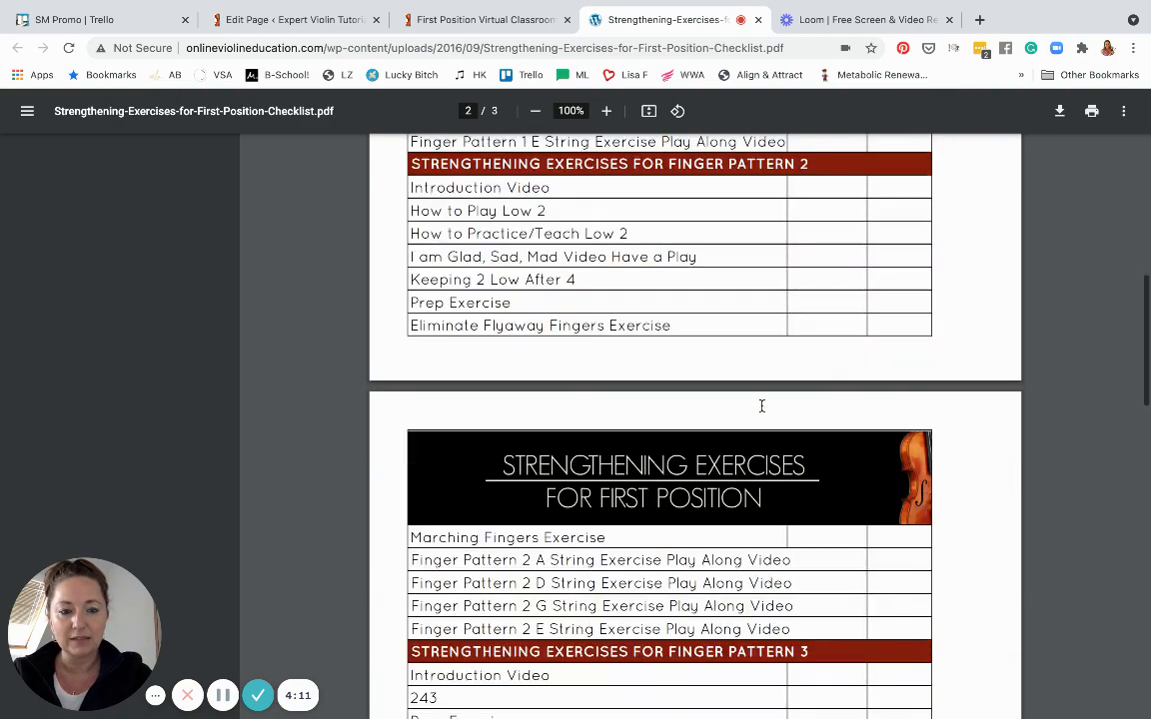
scroll("down", 3)
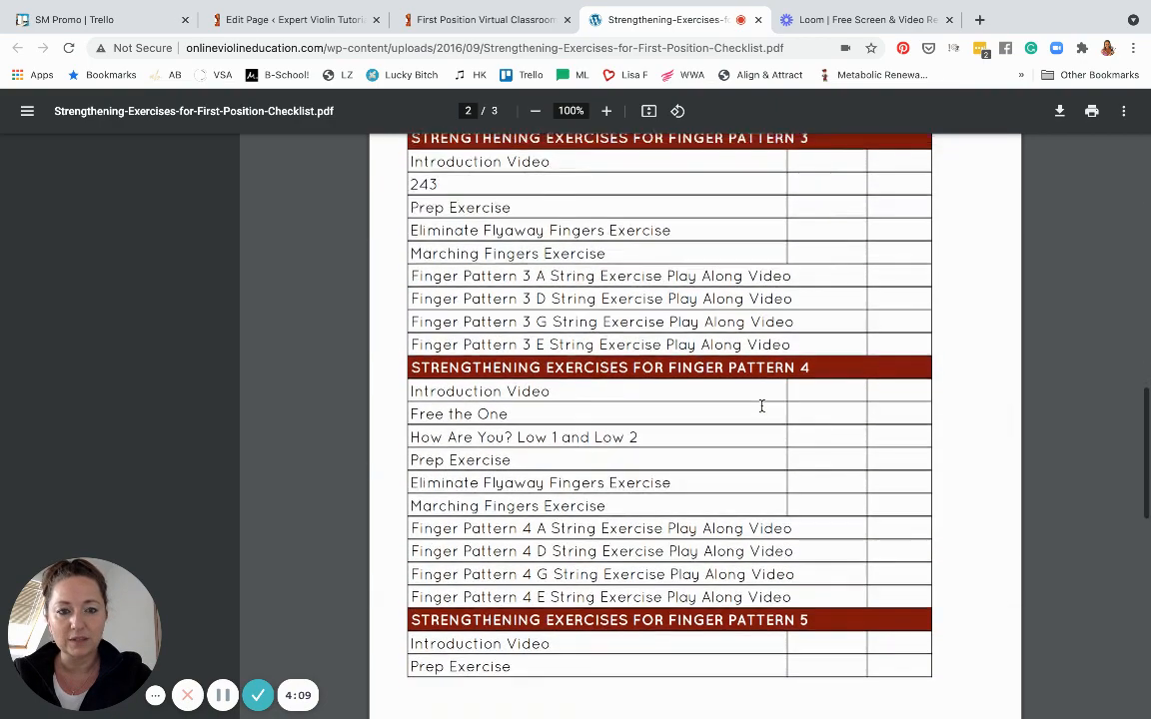
scroll("up", 3)
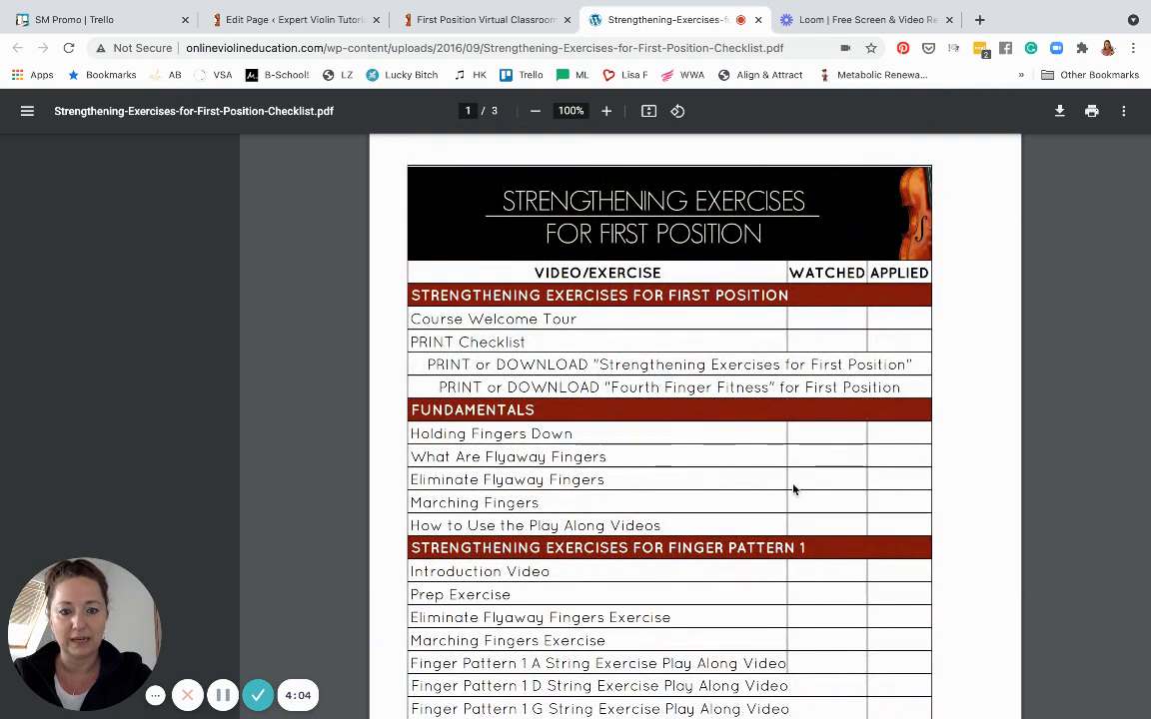
scroll("down", 3)
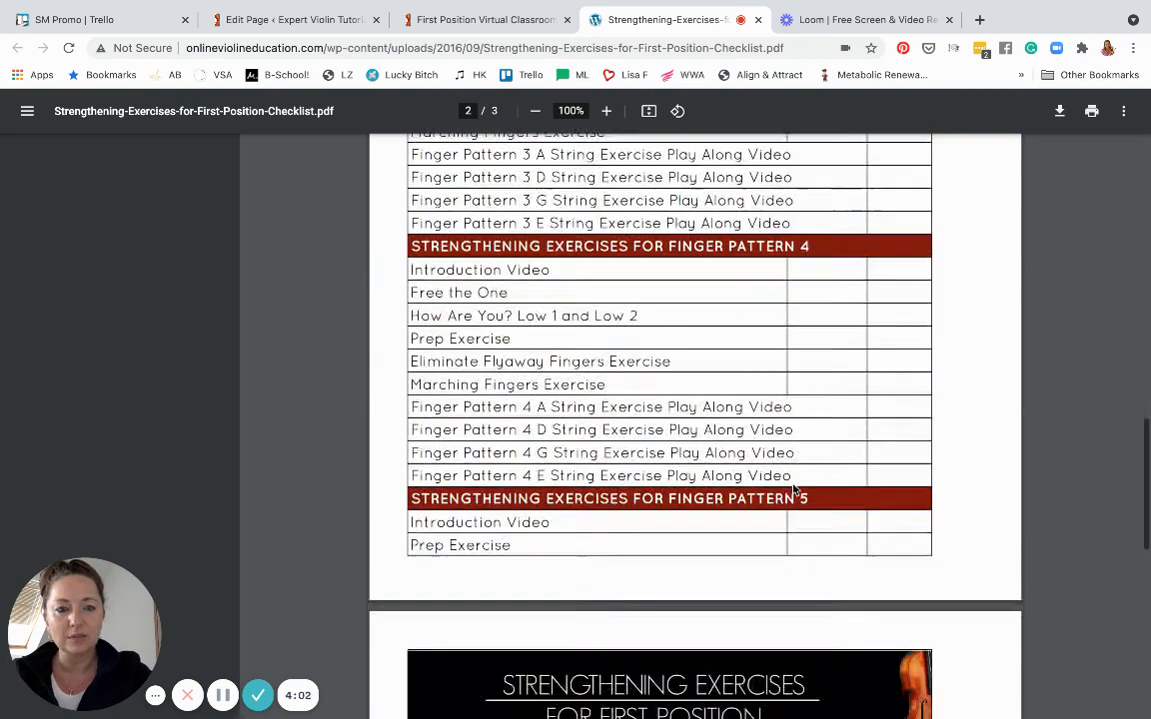
scroll("down", 3)
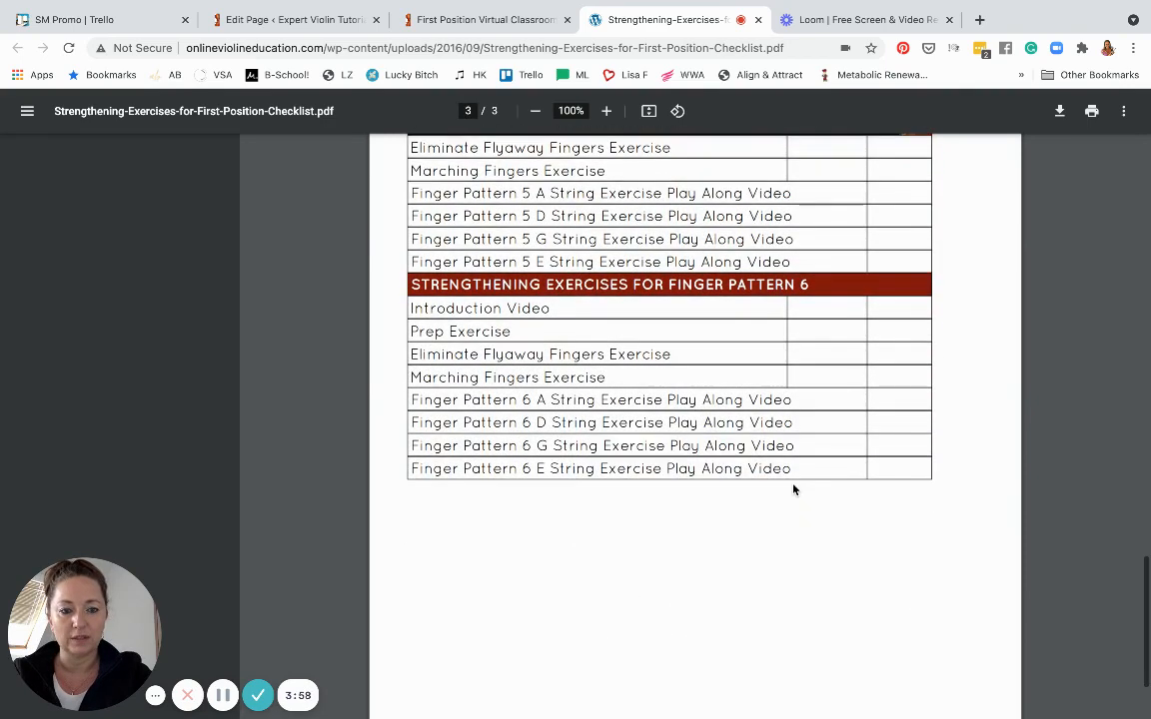
scroll("up", 3)
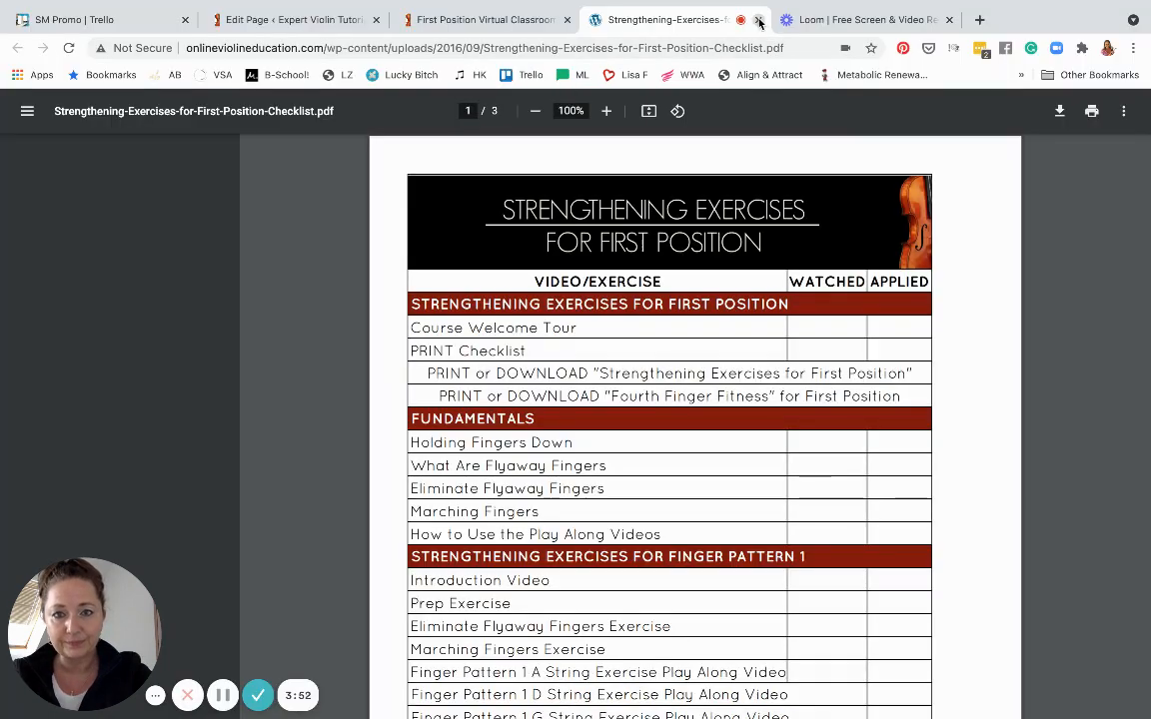
Step: Back in the classroom, show the Library's four method book covers from Strengthening Exercises to Scale Studies
left_click(483, 20)
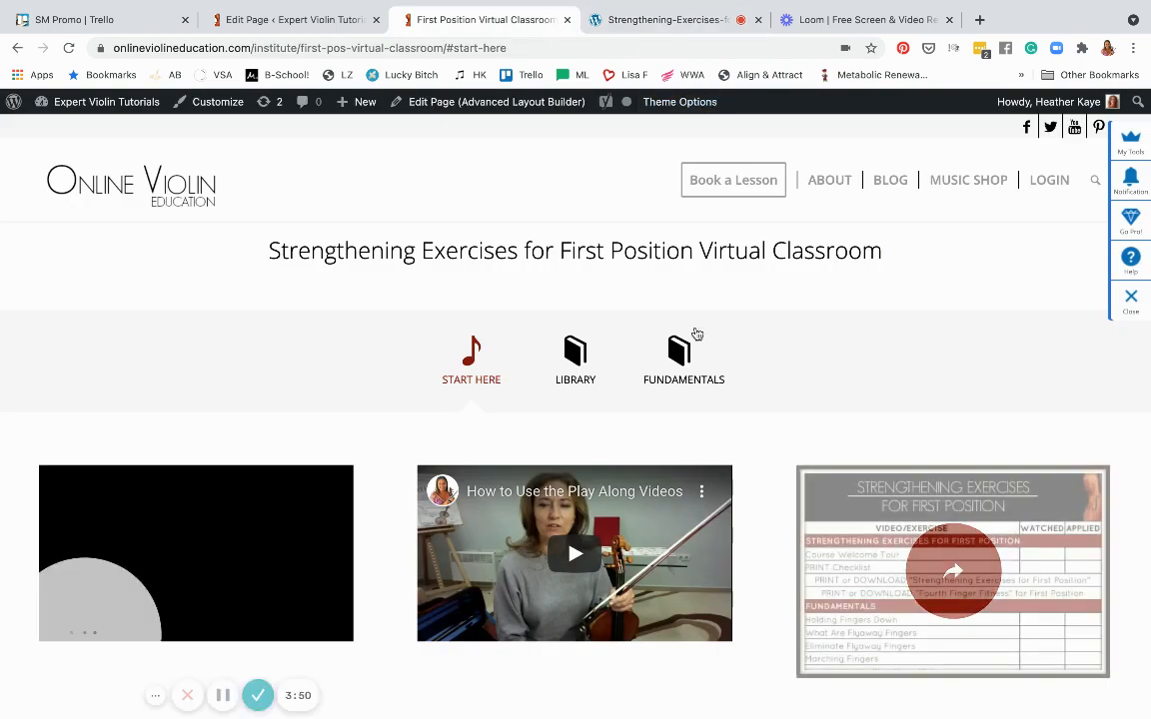
left_click(576, 360)
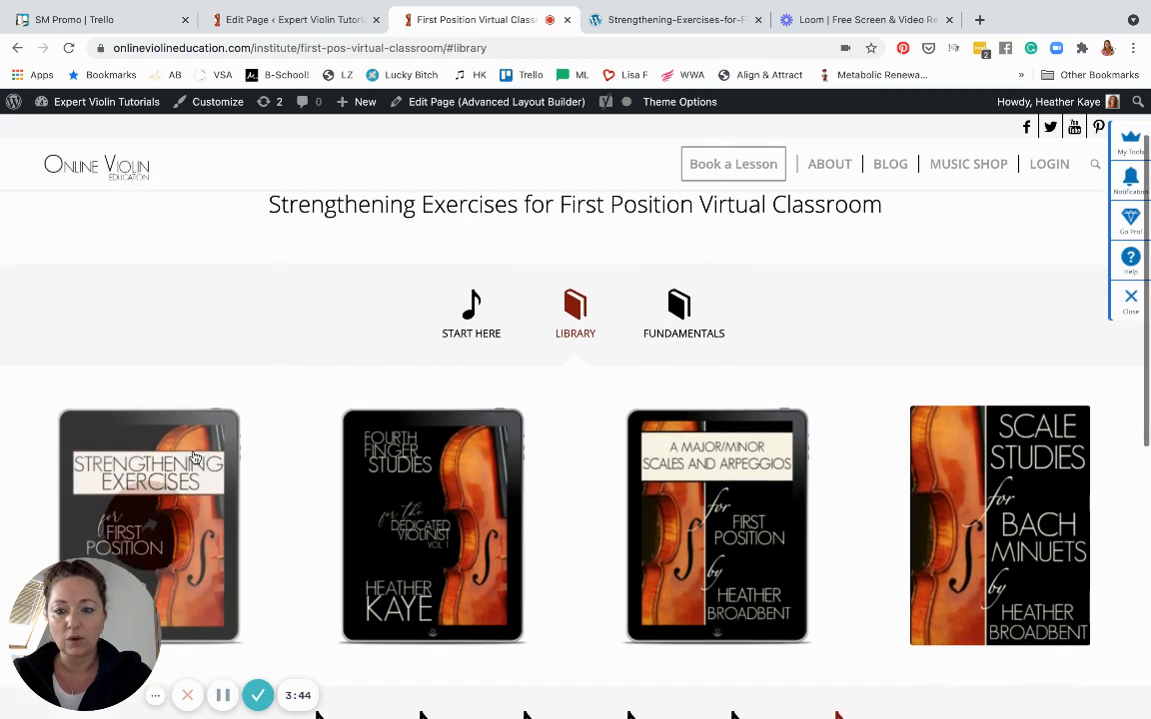
scroll("down", 3)
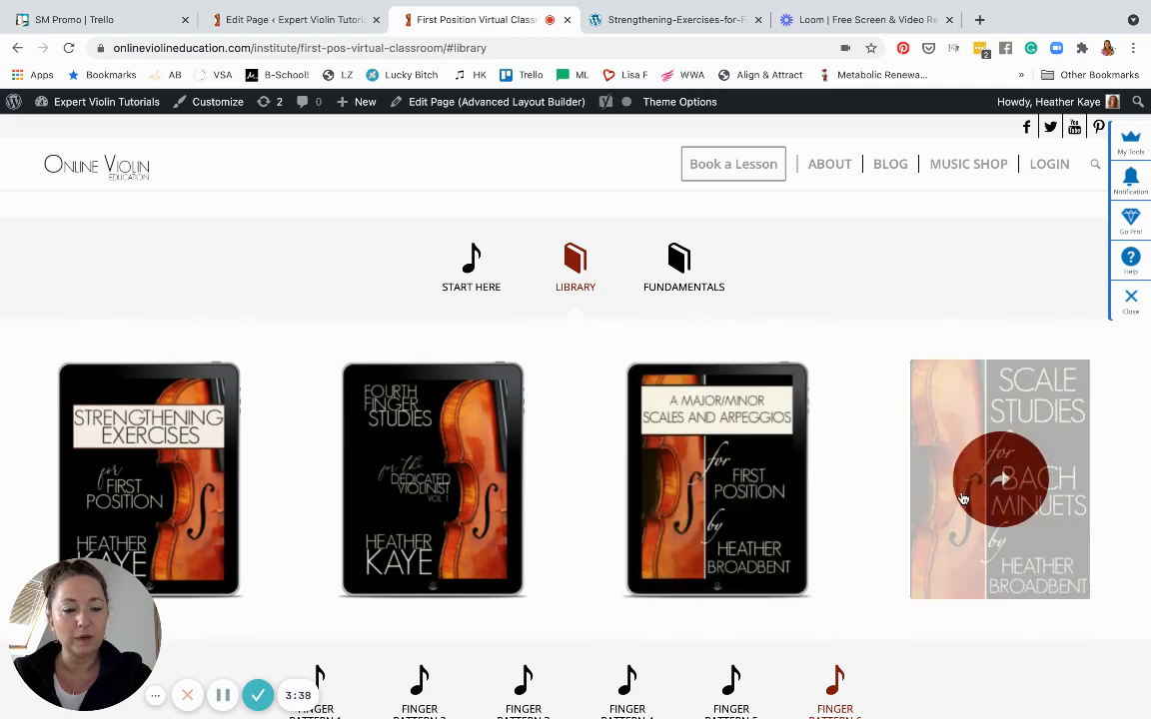
mouse_move(875, 476)
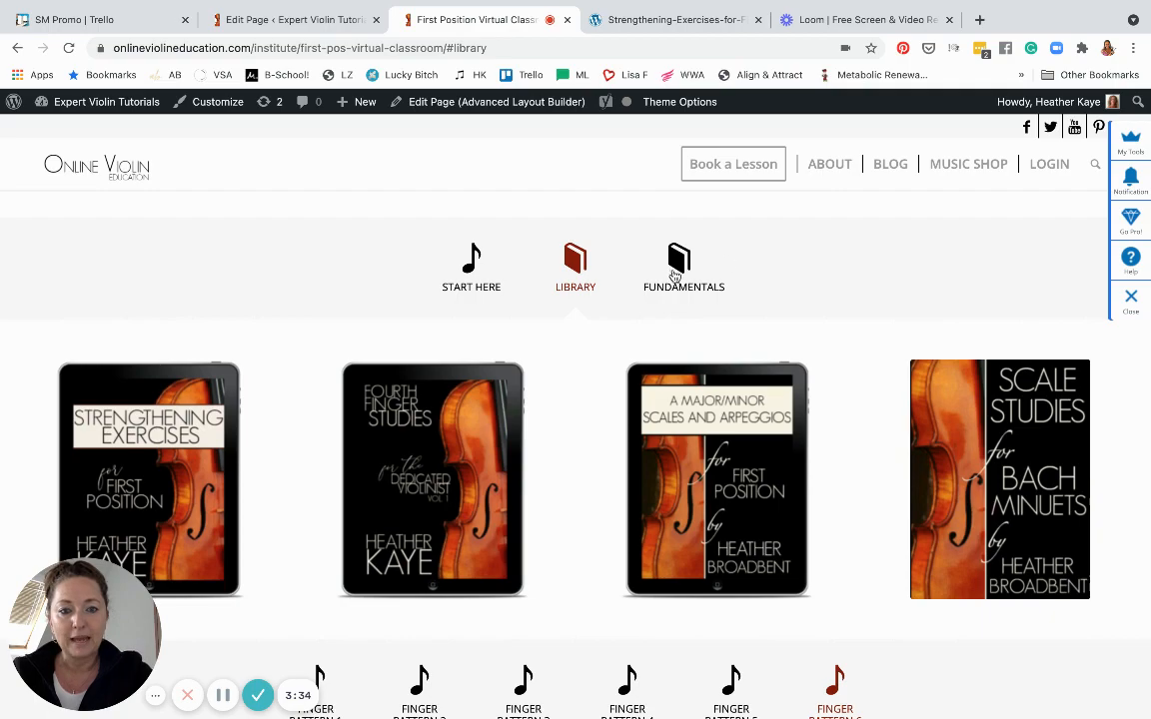
Step: Show the Fundamentals section's four videos and the finger pattern lessons below
left_click(683, 264)
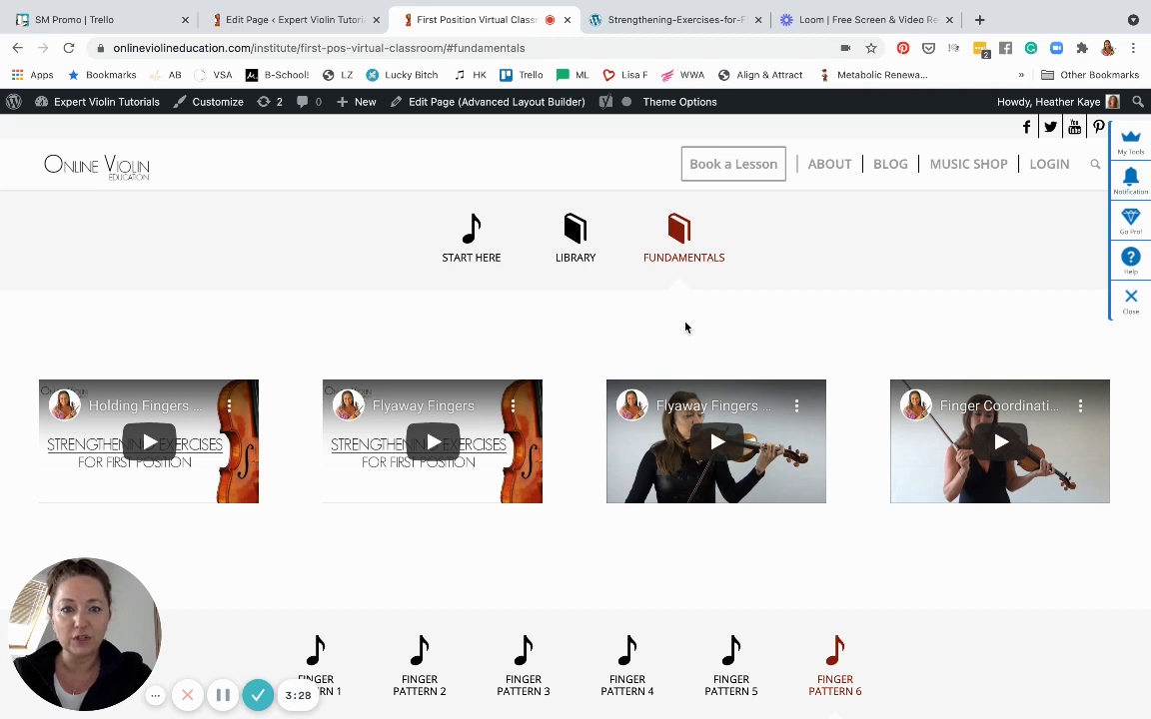
mouse_move(1083, 491)
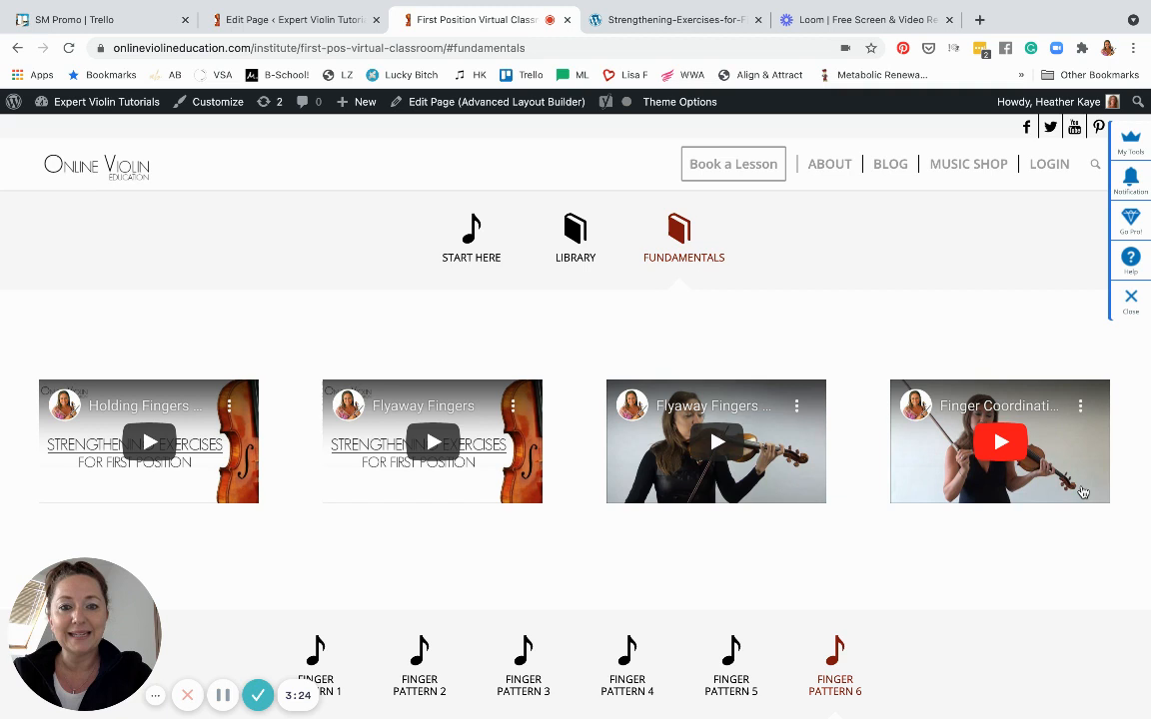
mouse_move(897, 436)
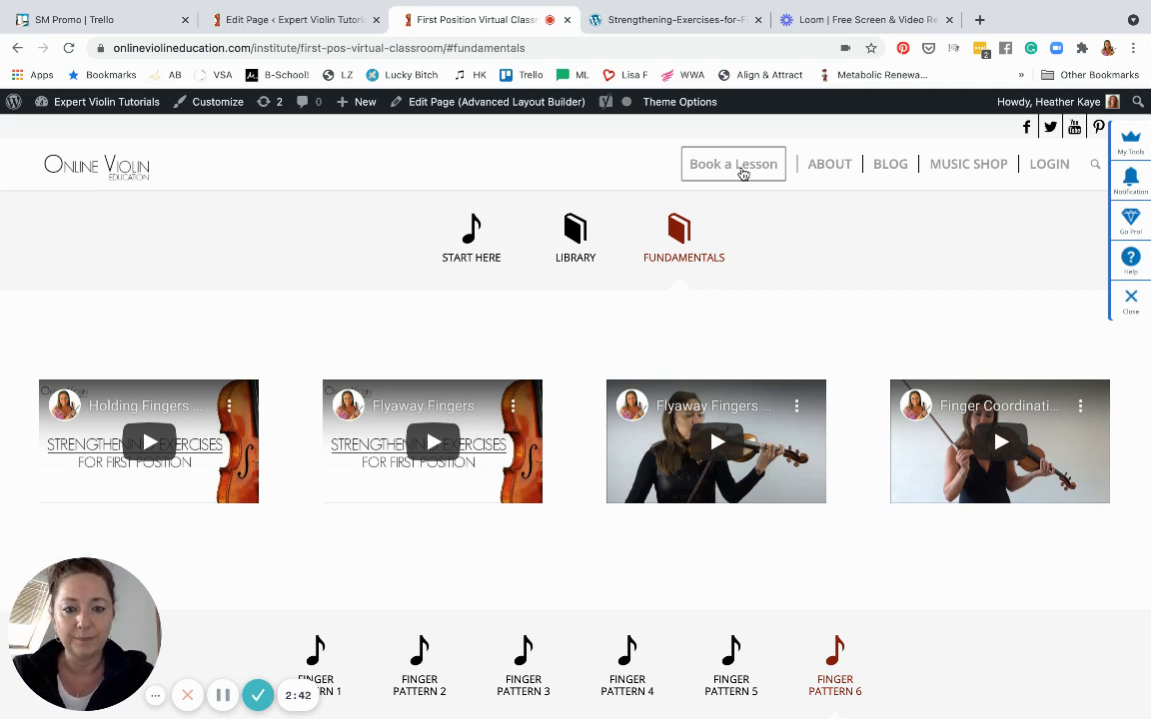
mouse_move(687, 351)
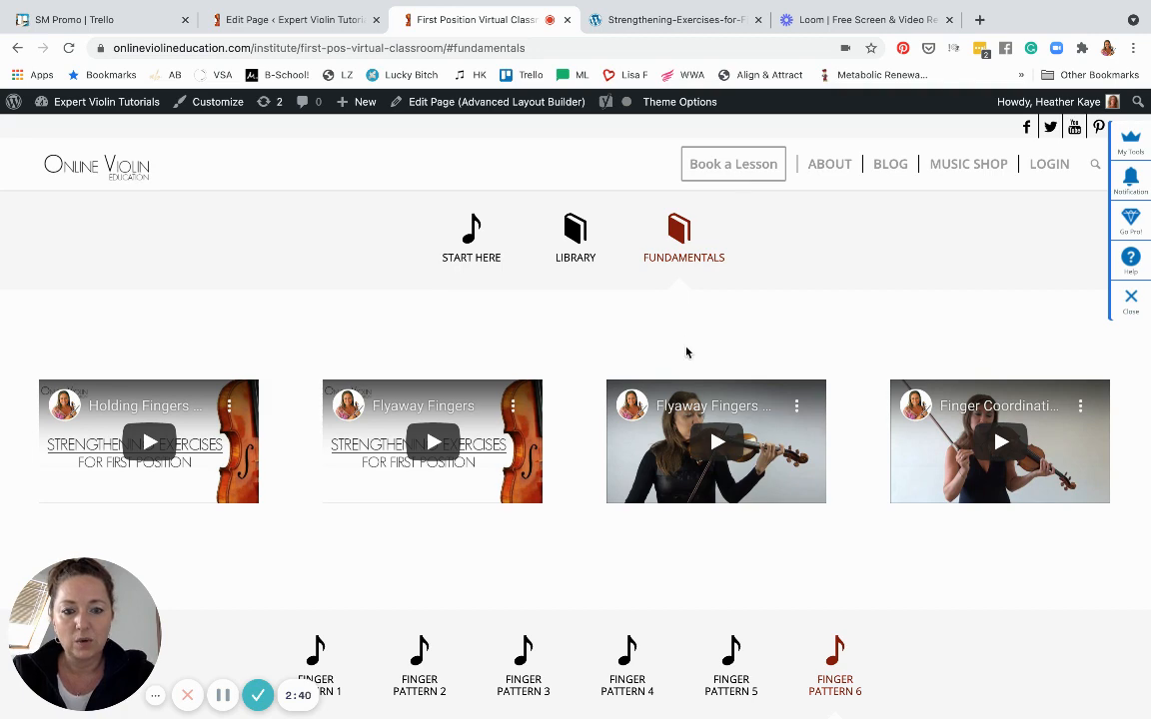
scroll("down", 3)
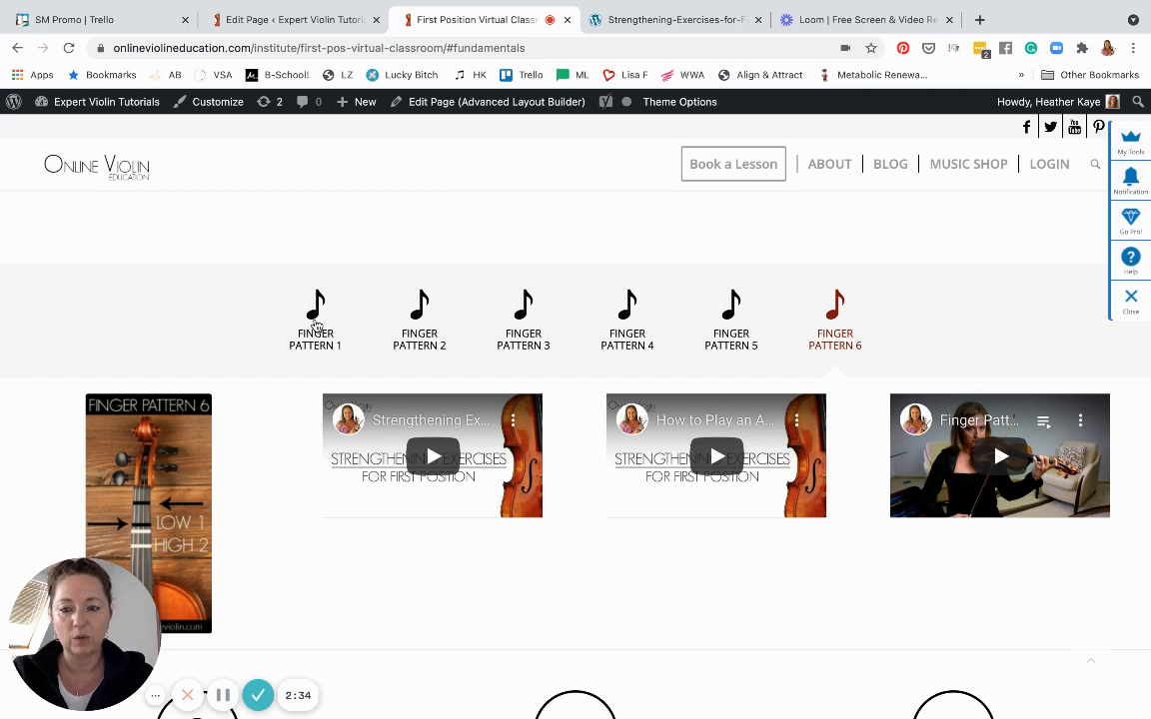
Step: Start the Finger Pattern 1 intro video briefly and show its five-video G, E, D string play-along playlist
left_click(316, 319)
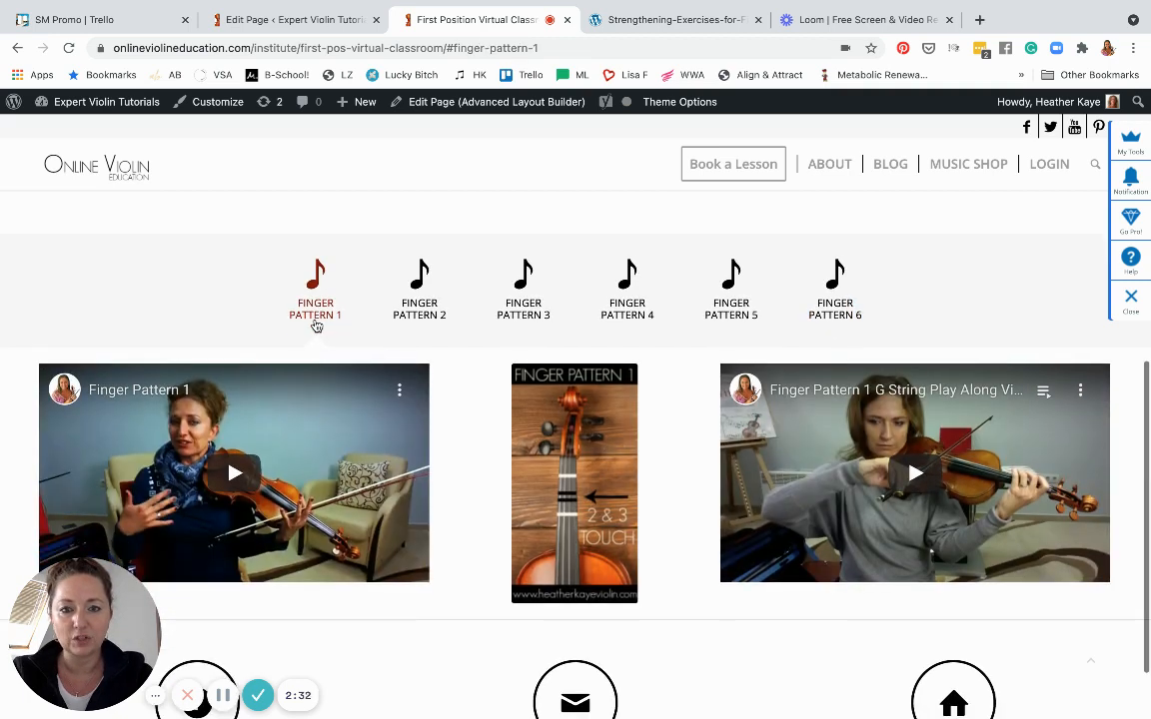
scroll("down", 3)
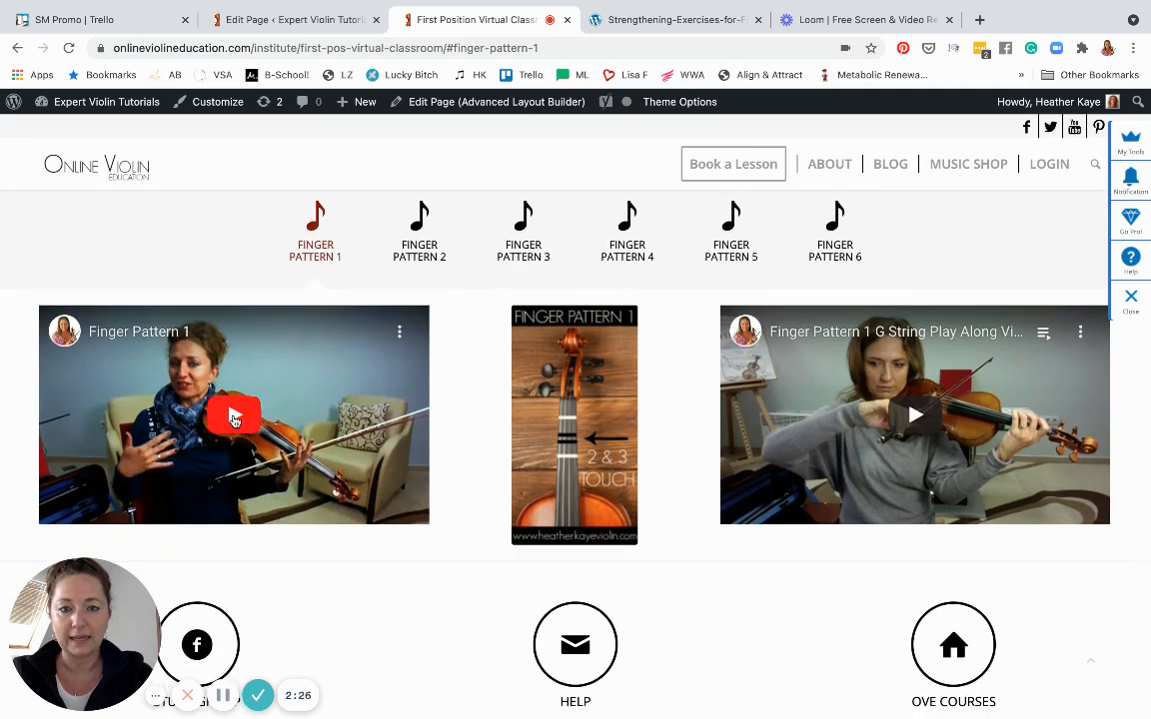
left_click(234, 415)
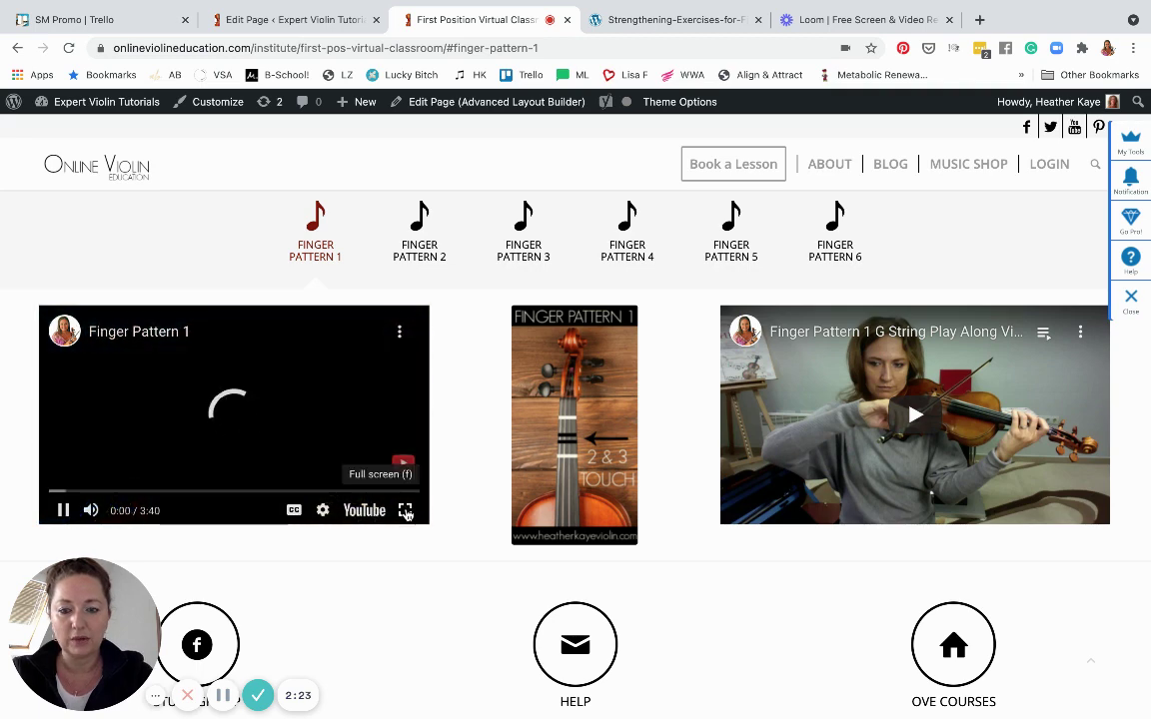
left_click(62, 511)
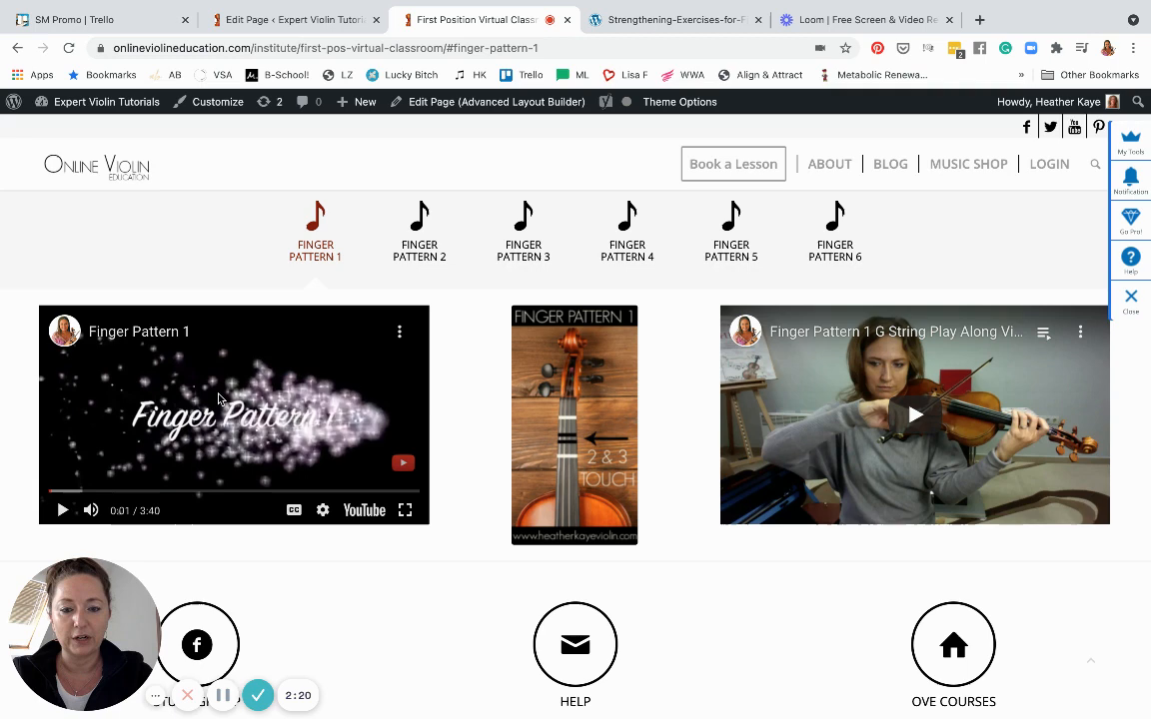
mouse_move(570, 479)
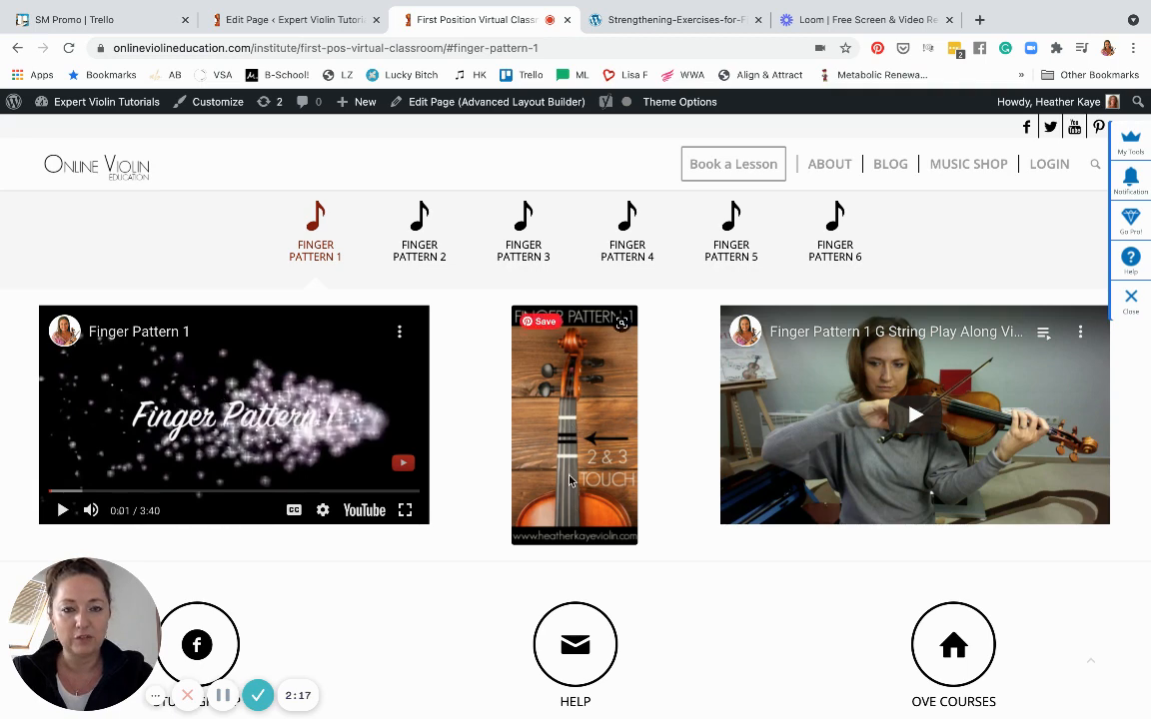
mouse_move(841, 442)
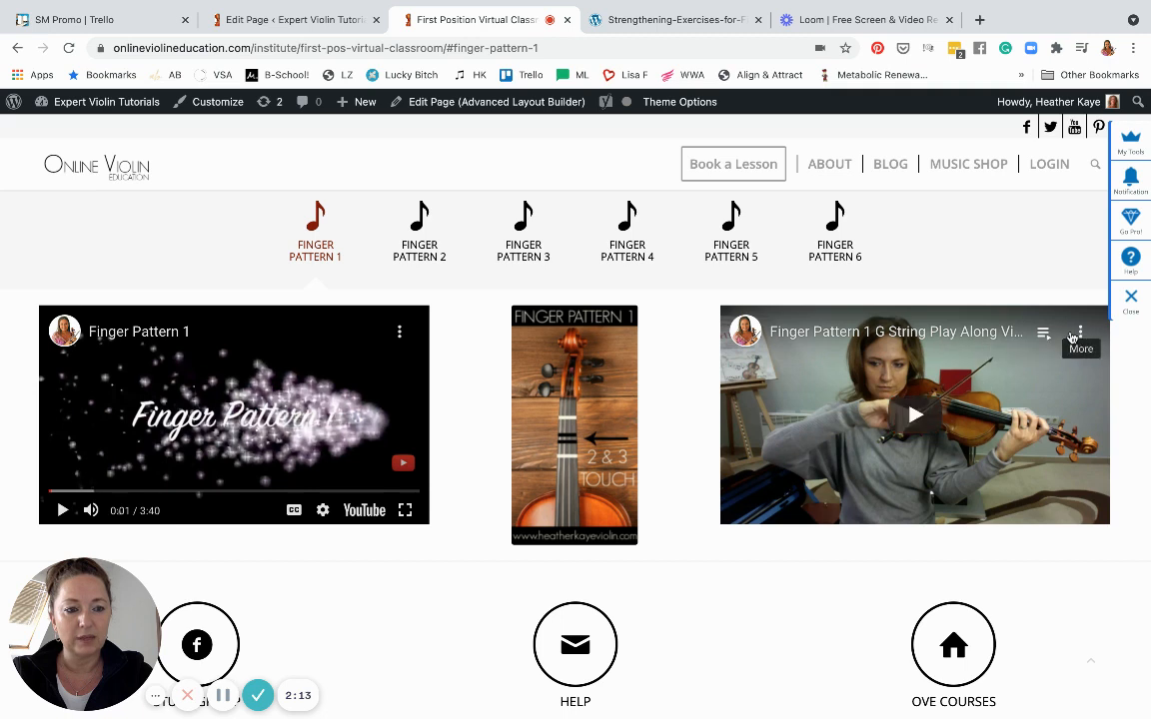
mouse_move(1042, 332)
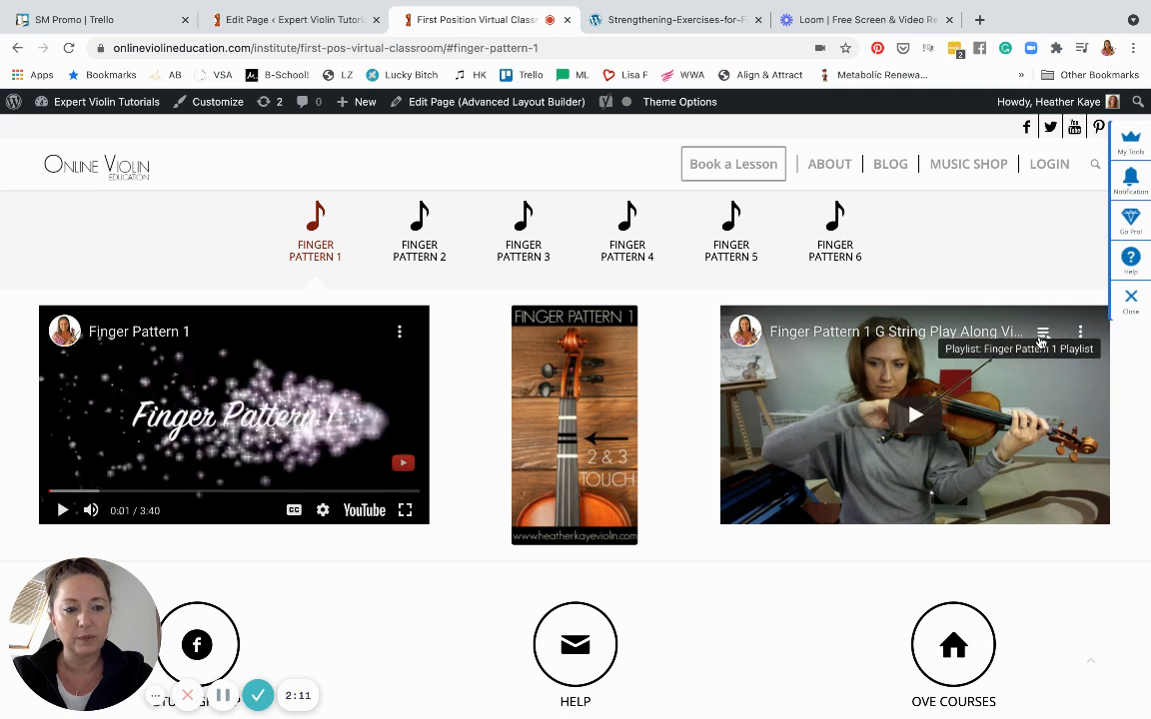
left_click(1043, 332)
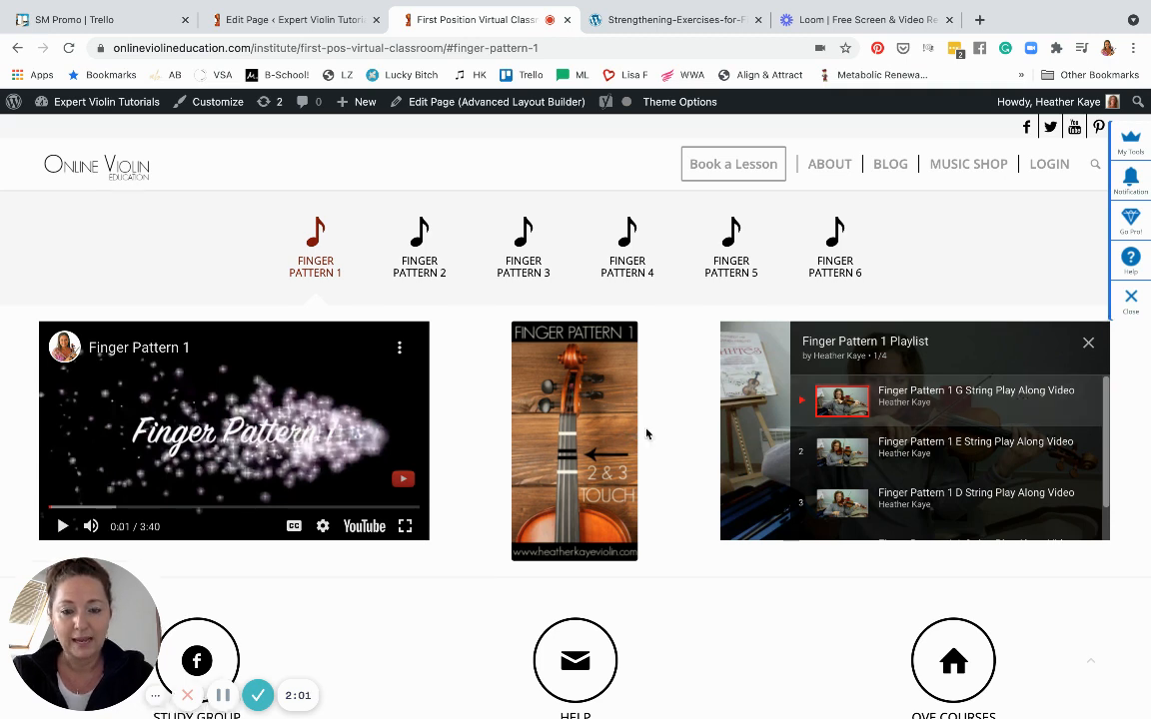
Step: Browse the Finger Pattern 2 videos, then switch to the Finger Pattern 4 book cover, videos and playlist
left_click(419, 250)
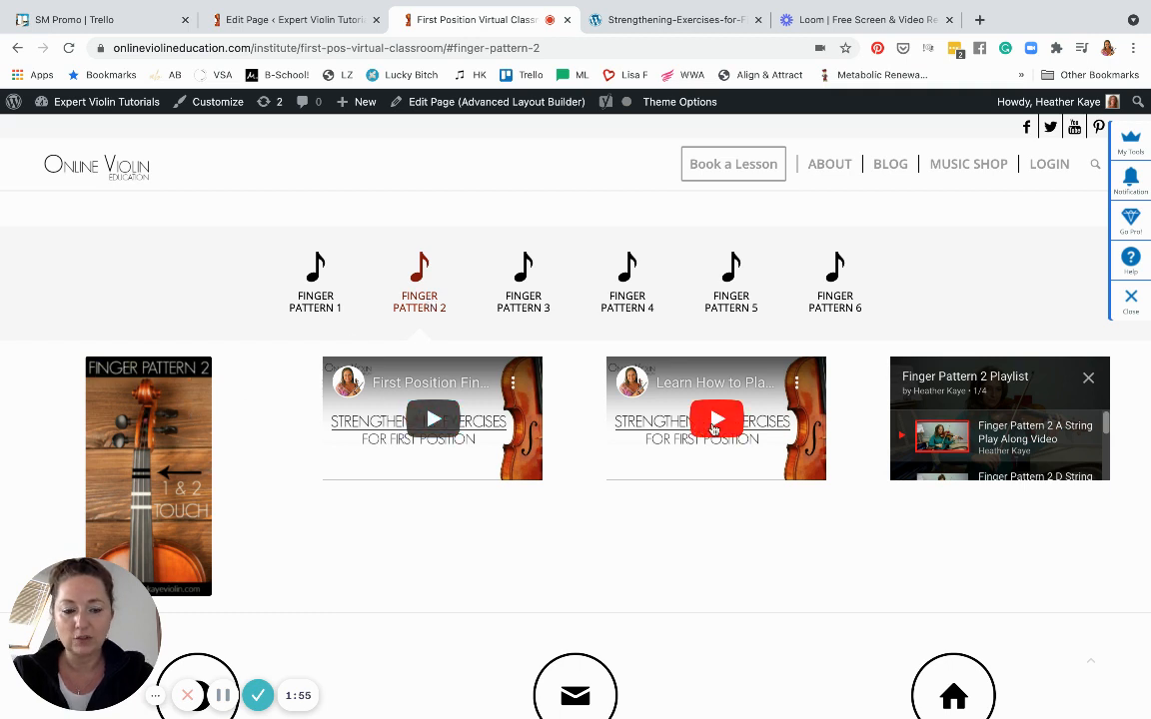
mouse_move(431, 419)
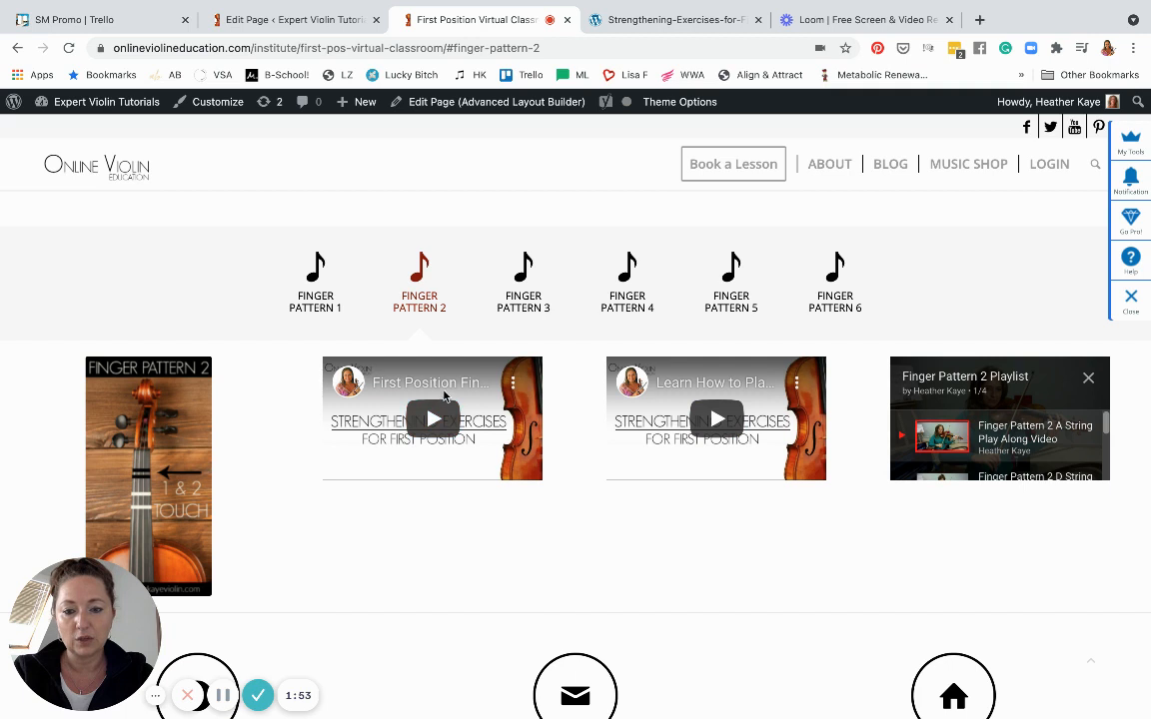
mouse_move(715, 420)
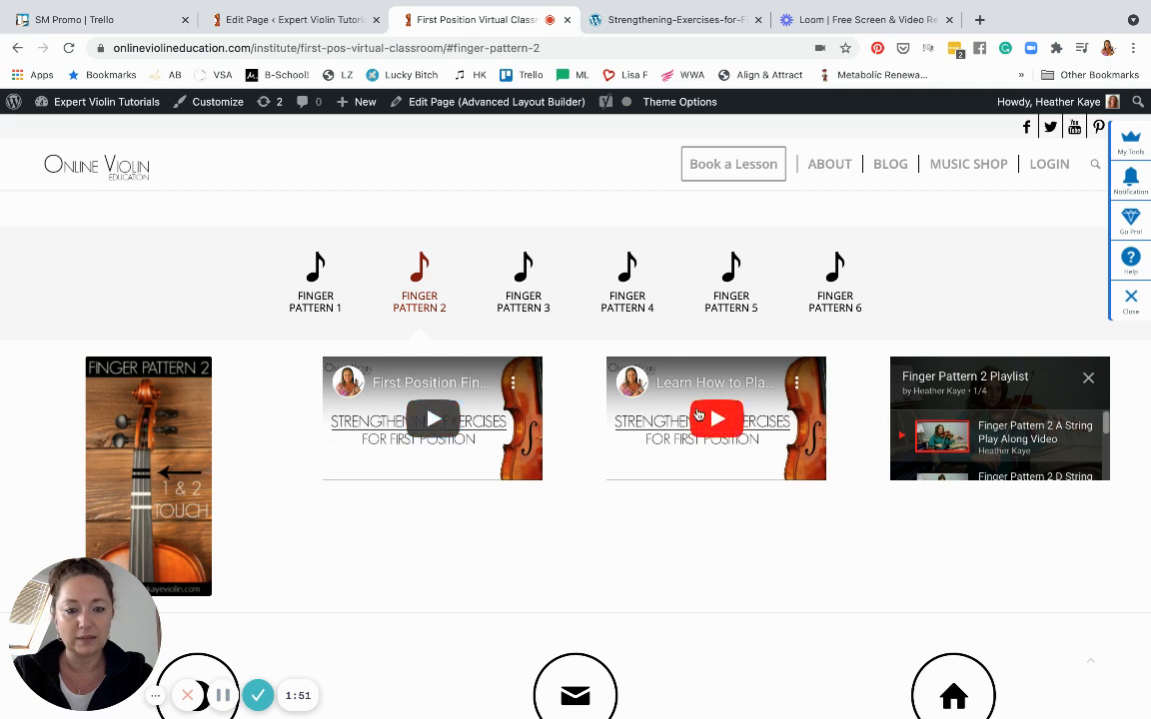
mouse_move(955, 439)
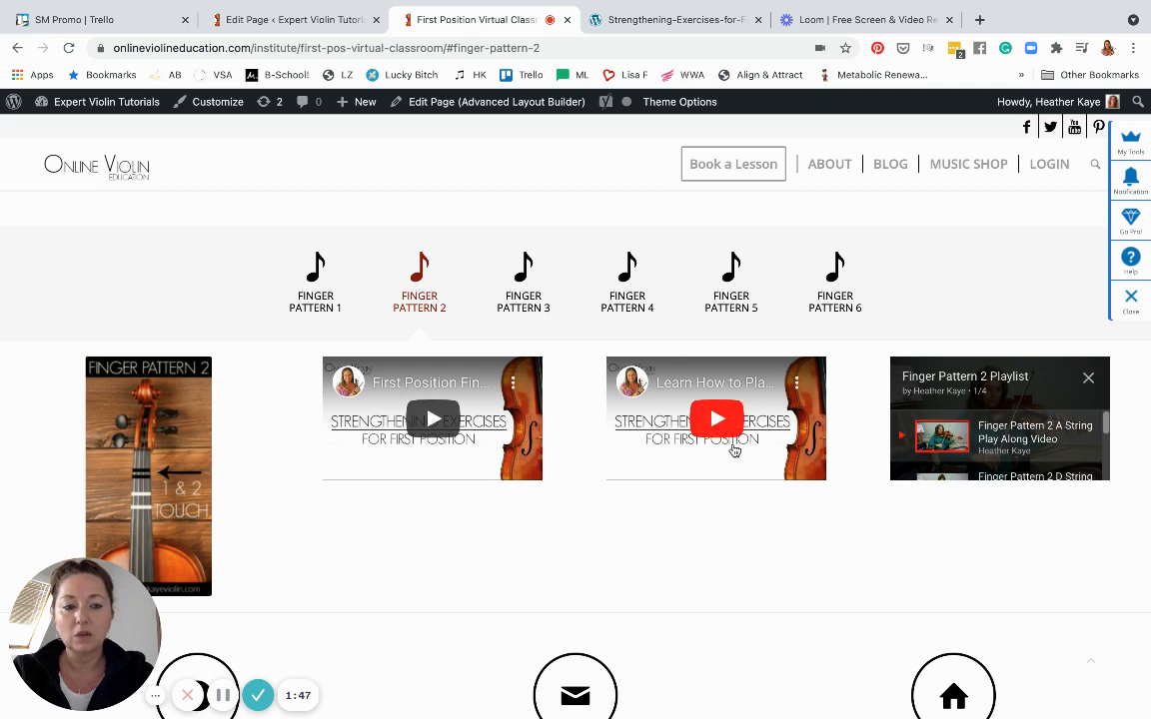
mouse_move(575, 470)
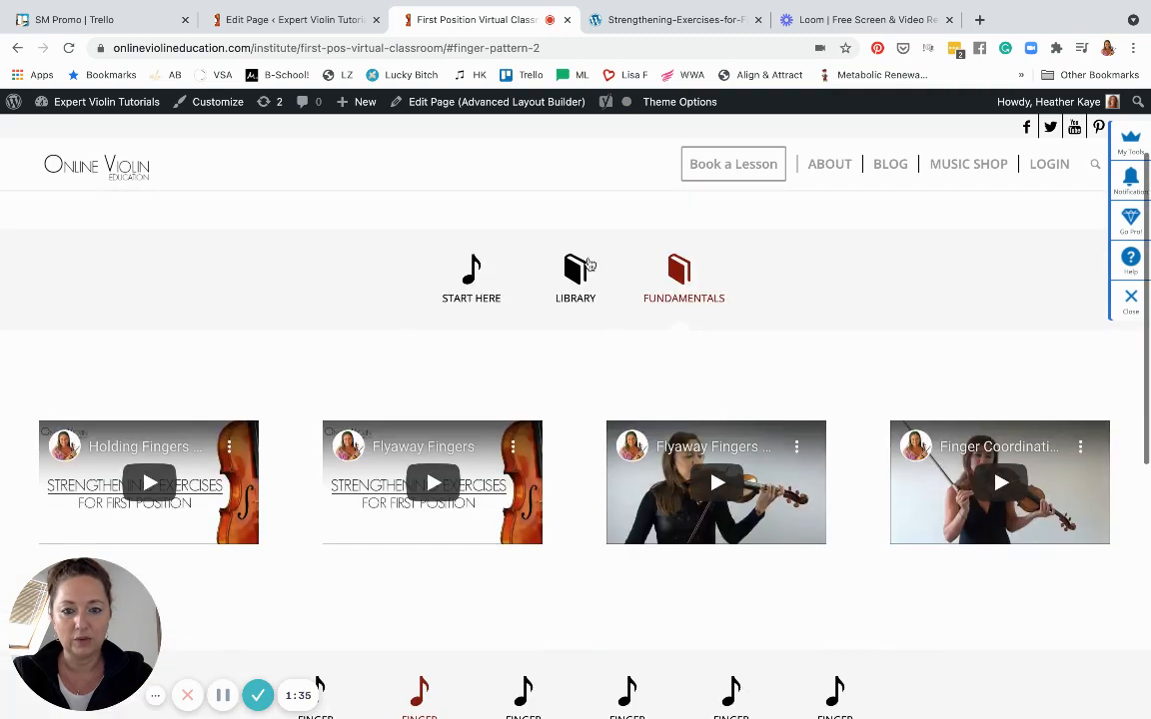
left_click(472, 277)
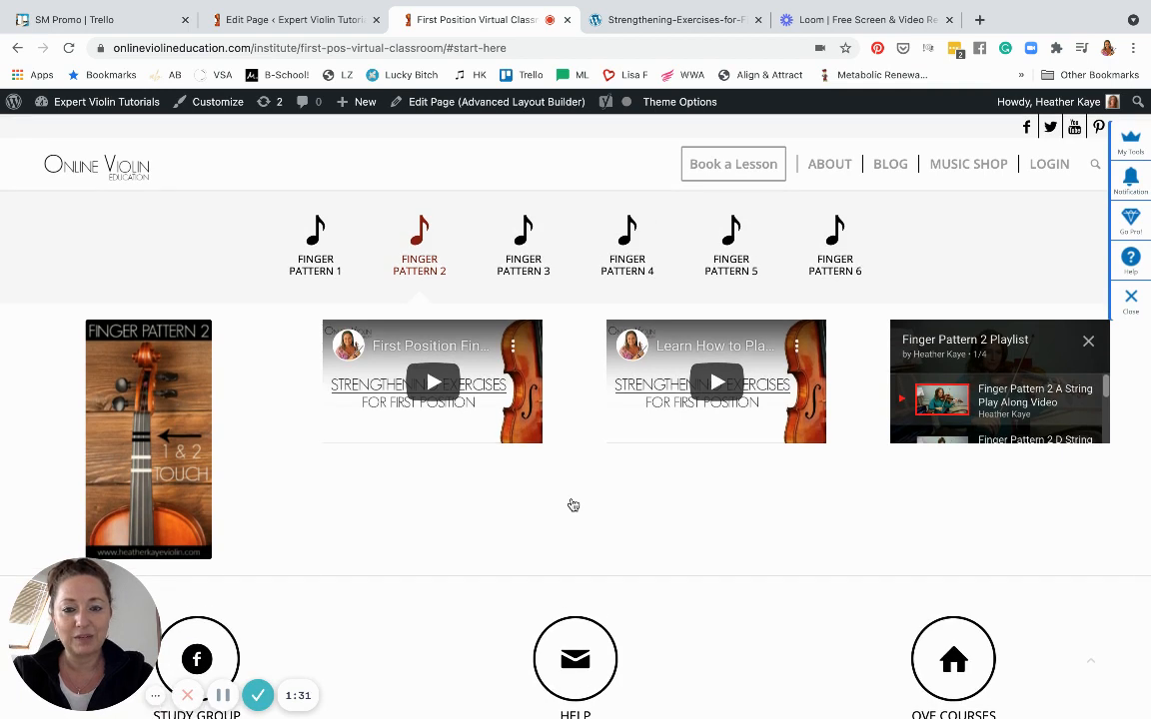
mouse_move(827, 290)
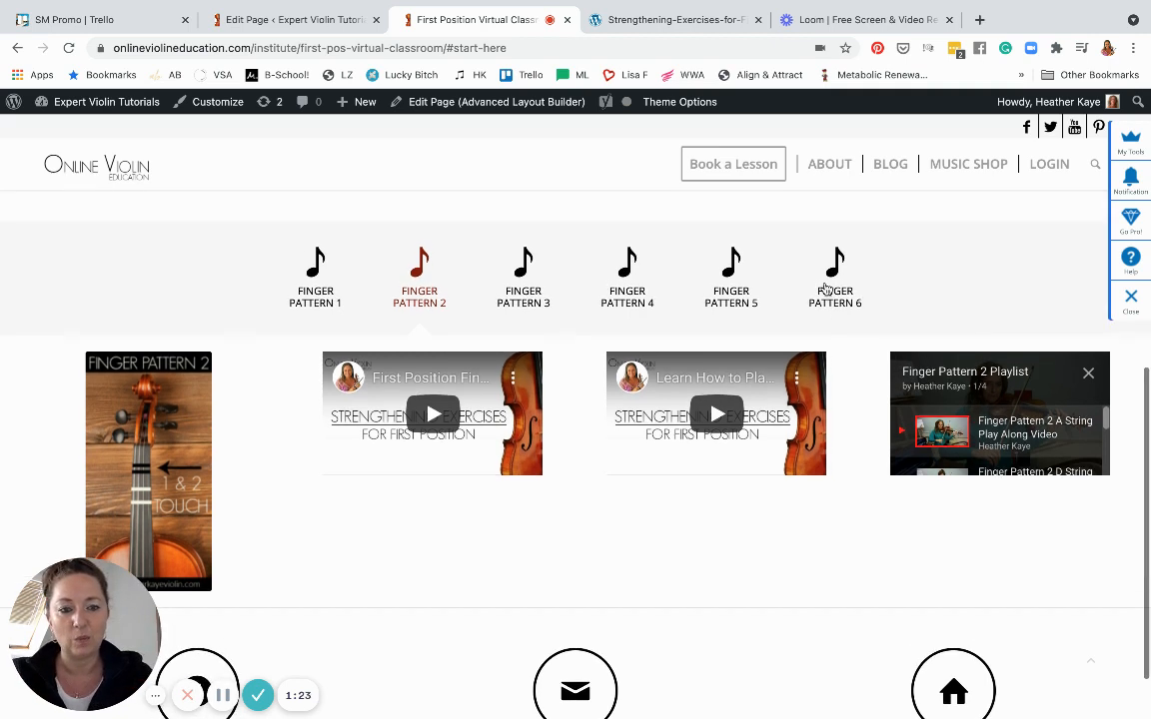
left_click(627, 276)
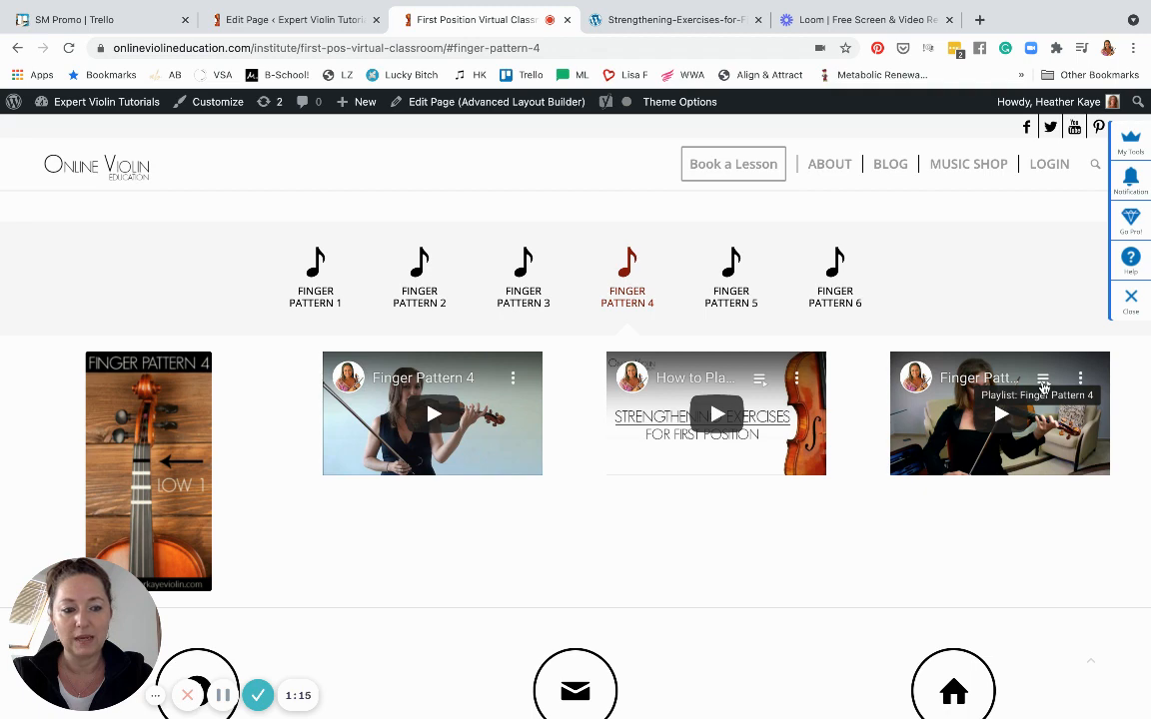
scroll("down", 3)
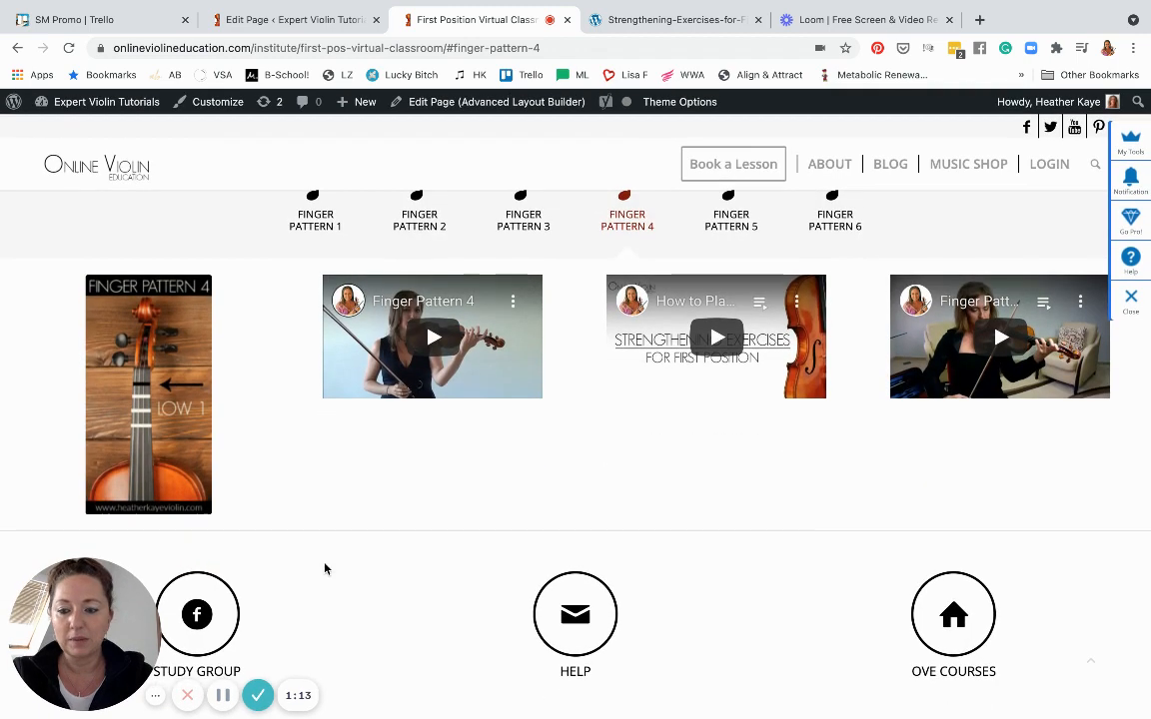
mouse_move(196, 615)
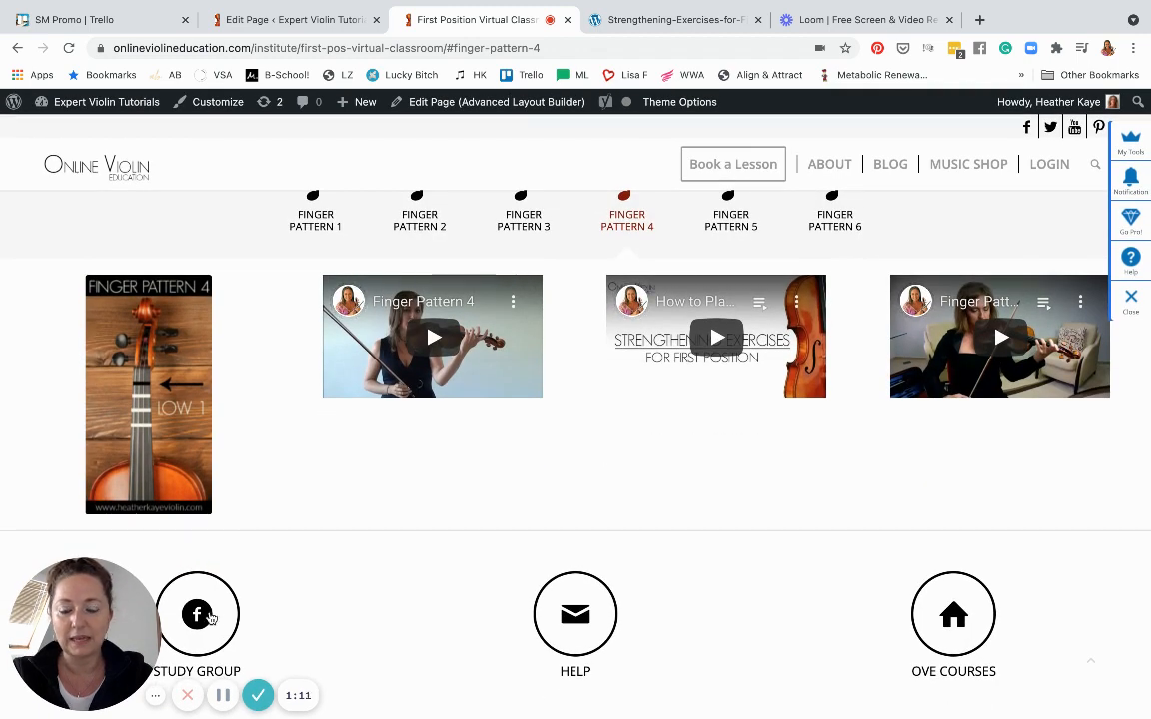
mouse_move(275, 391)
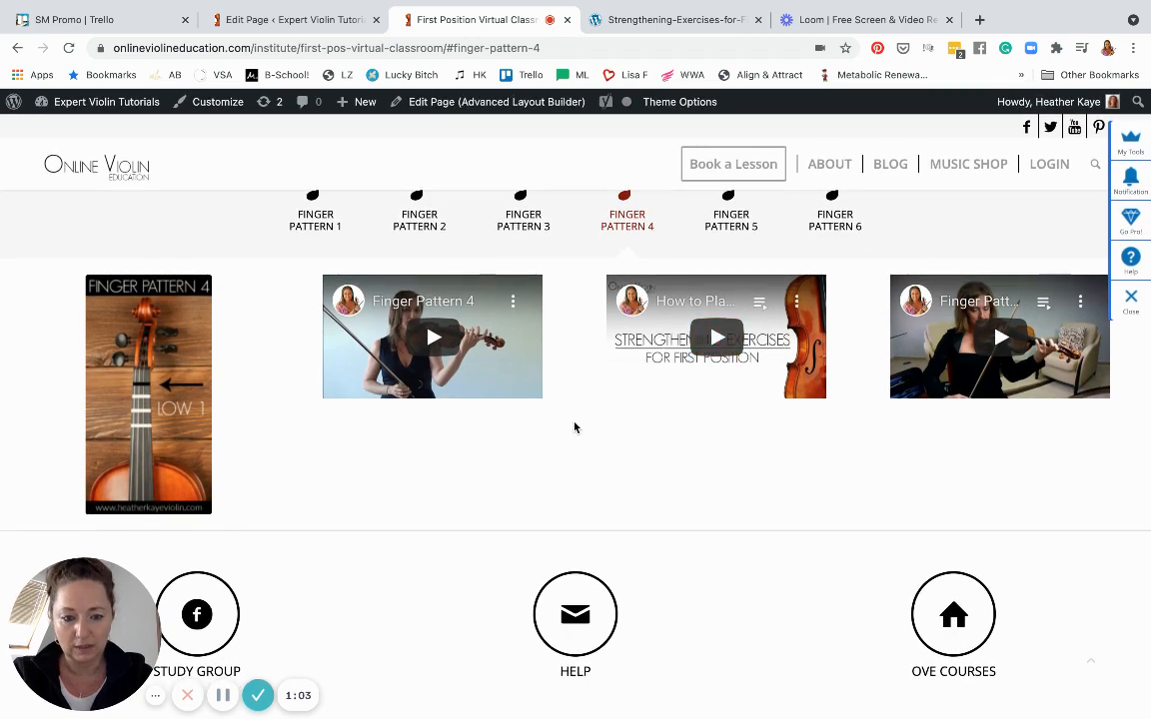
mouse_move(584, 623)
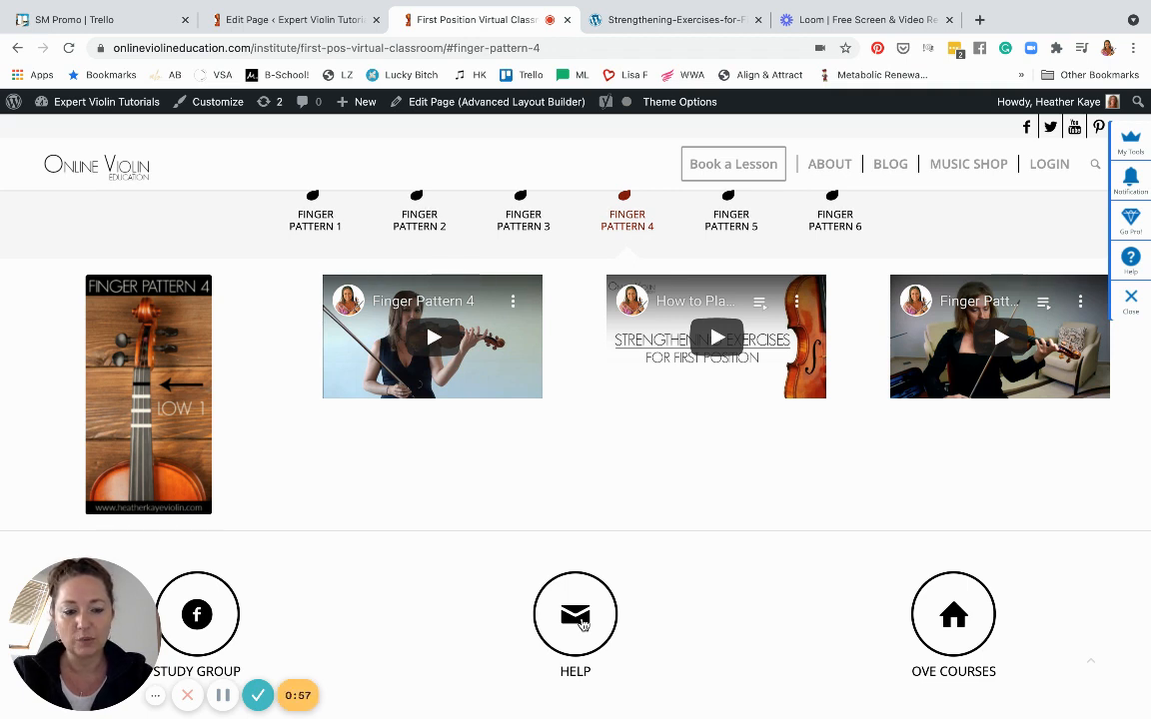
mouse_move(951, 620)
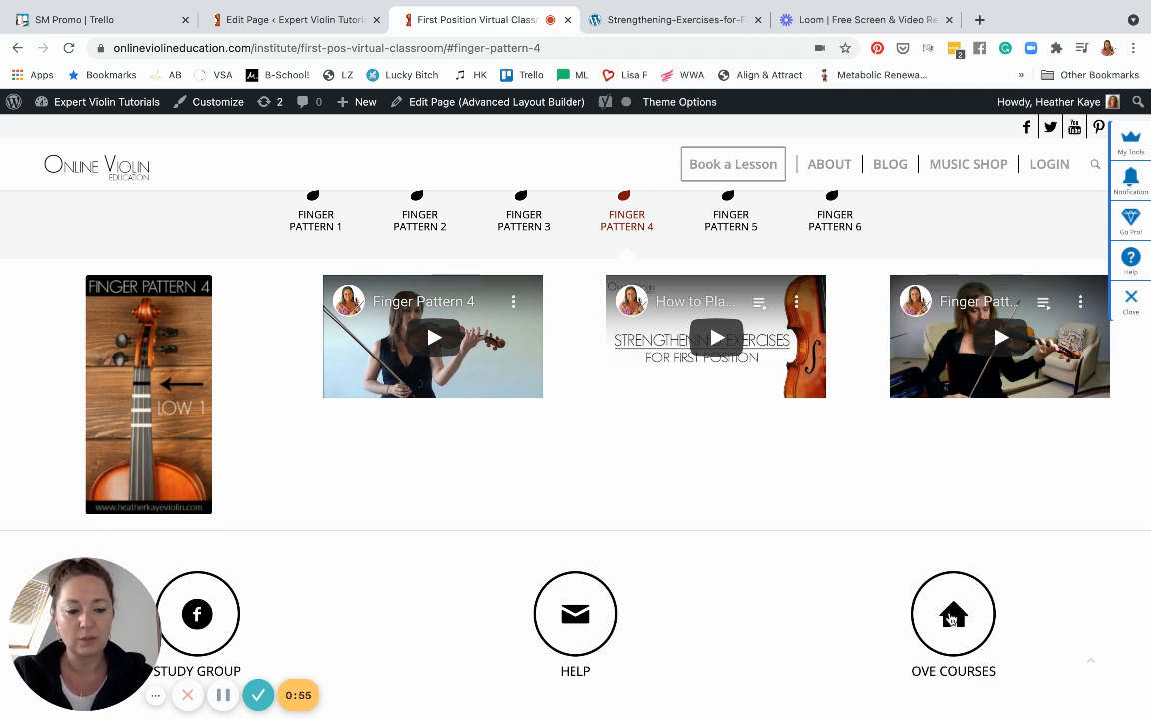
mouse_move(946, 619)
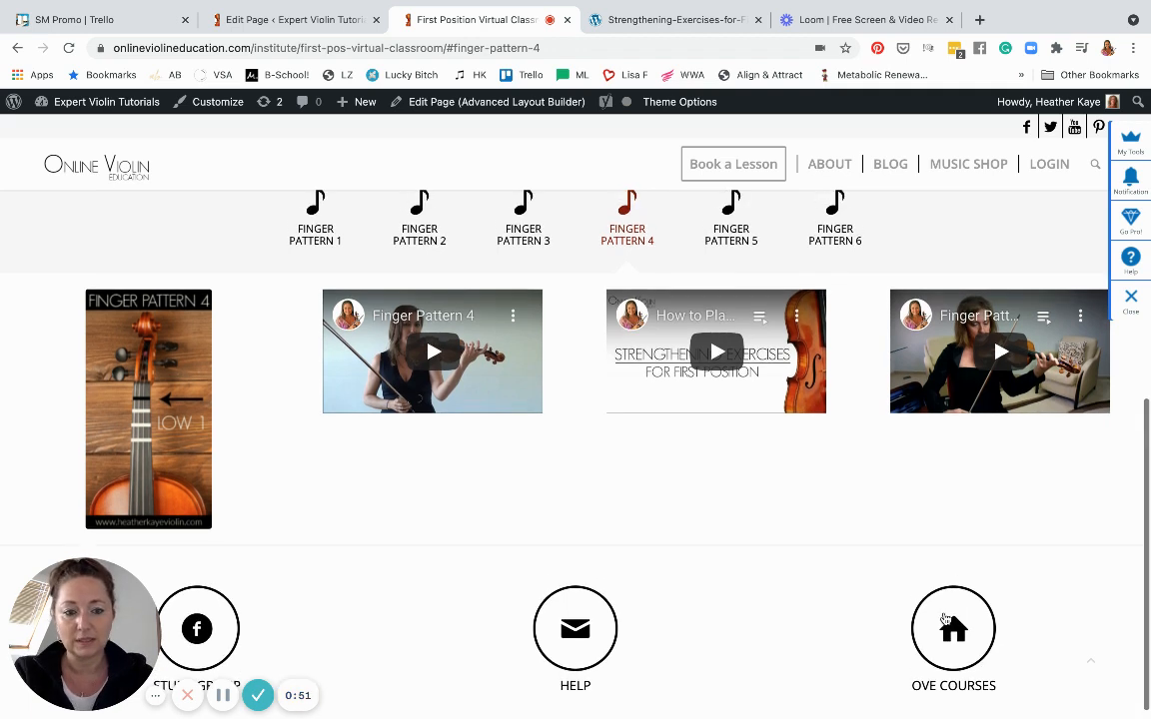
scroll("up", 3)
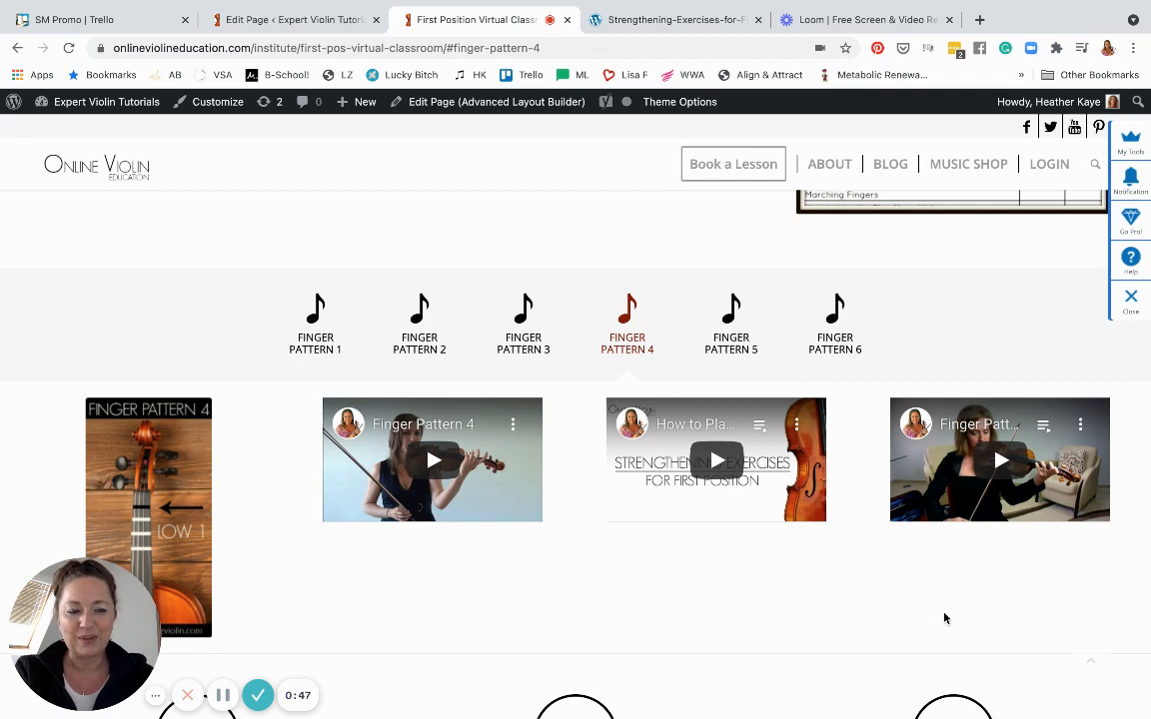
scroll("down", 3)
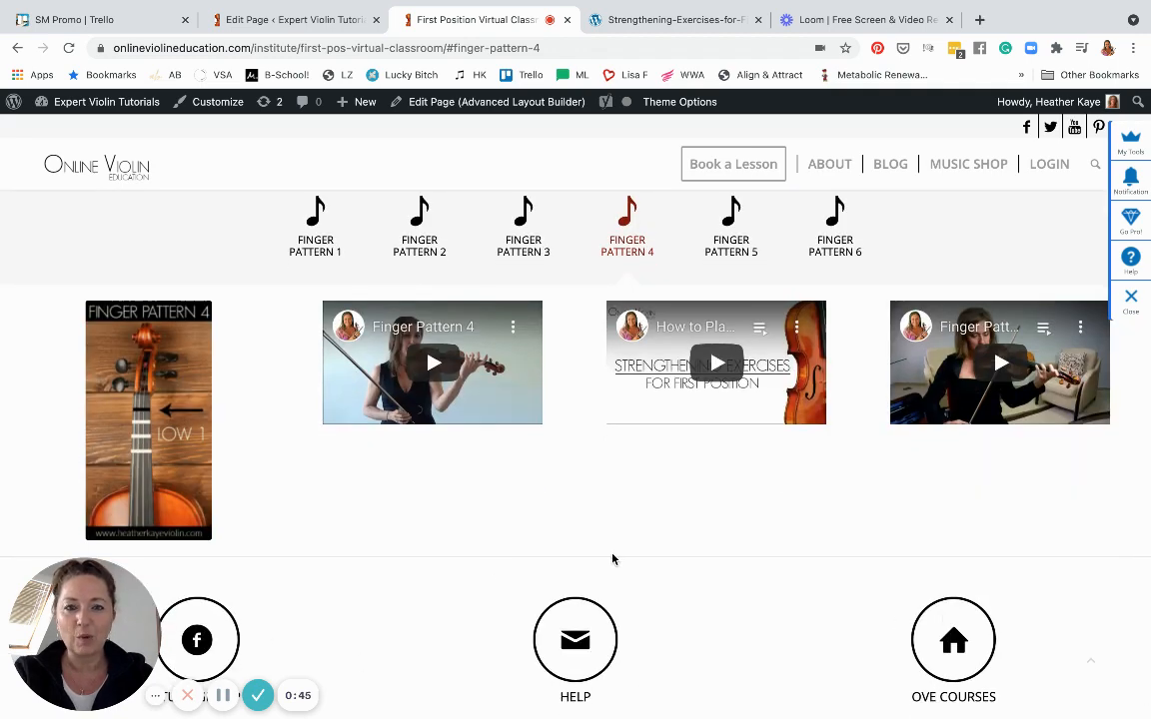